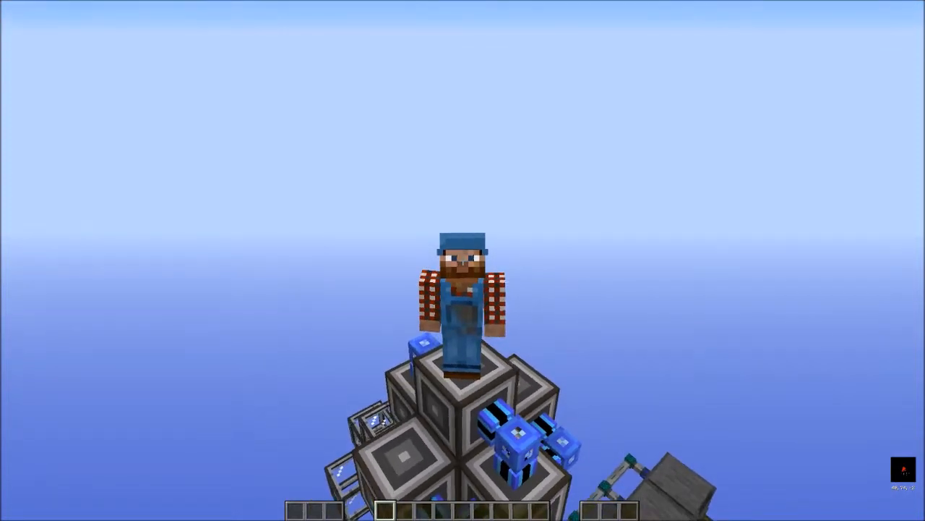
mouse_move(463, 260)
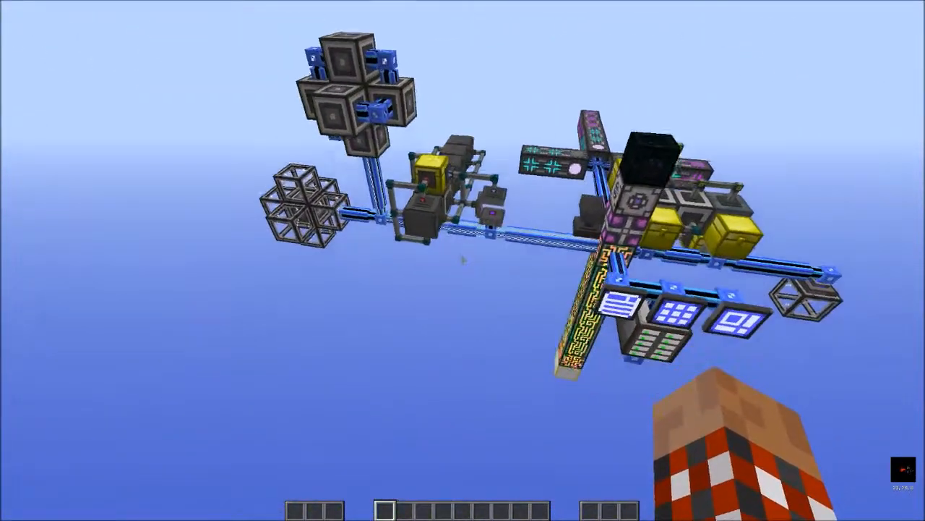
mouse_move(463, 260)
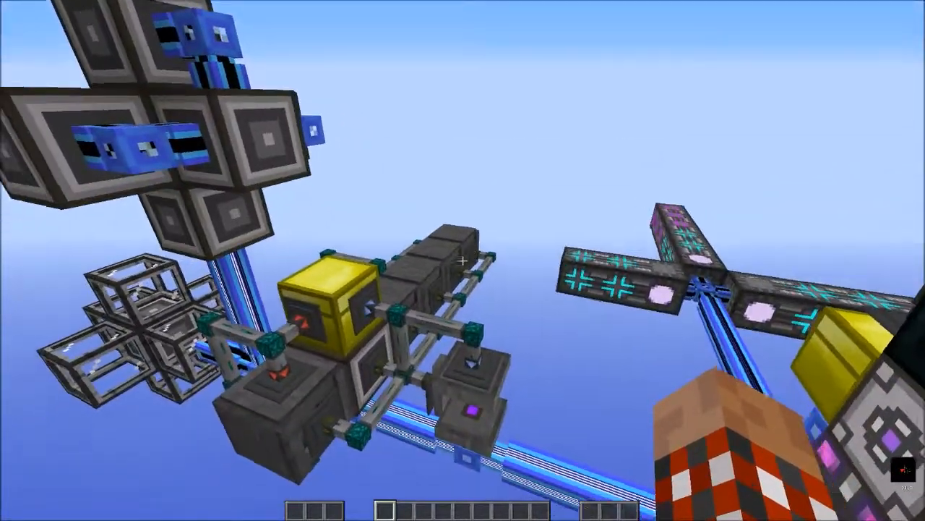
mouse_move(463, 260)
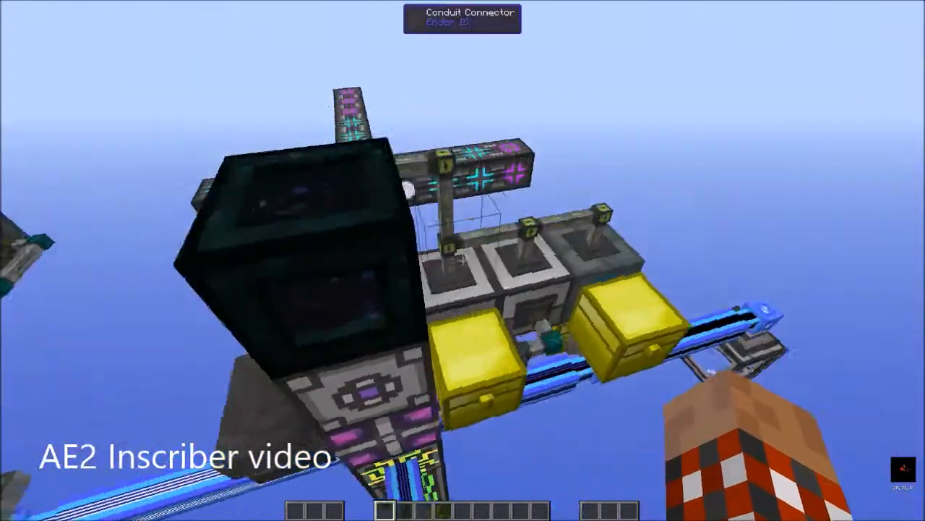
mouse_move(463, 260)
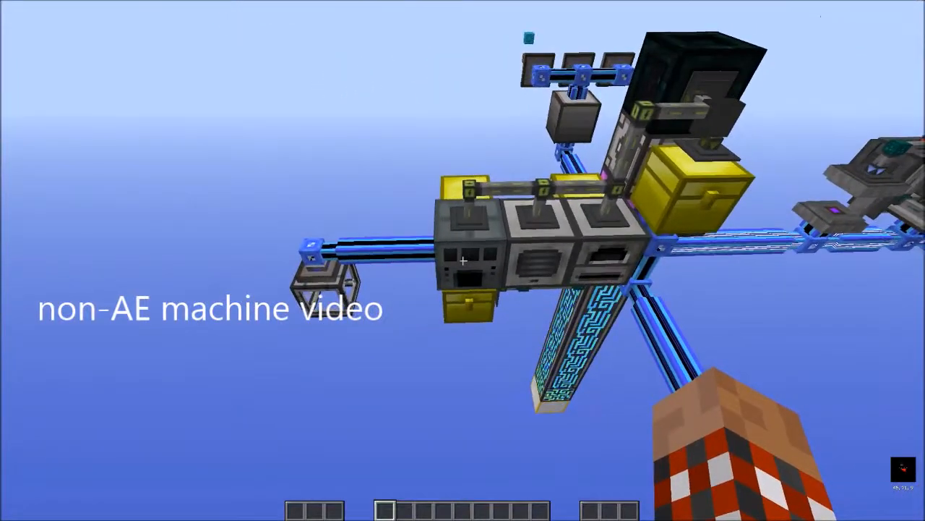
mouse_move(463, 261)
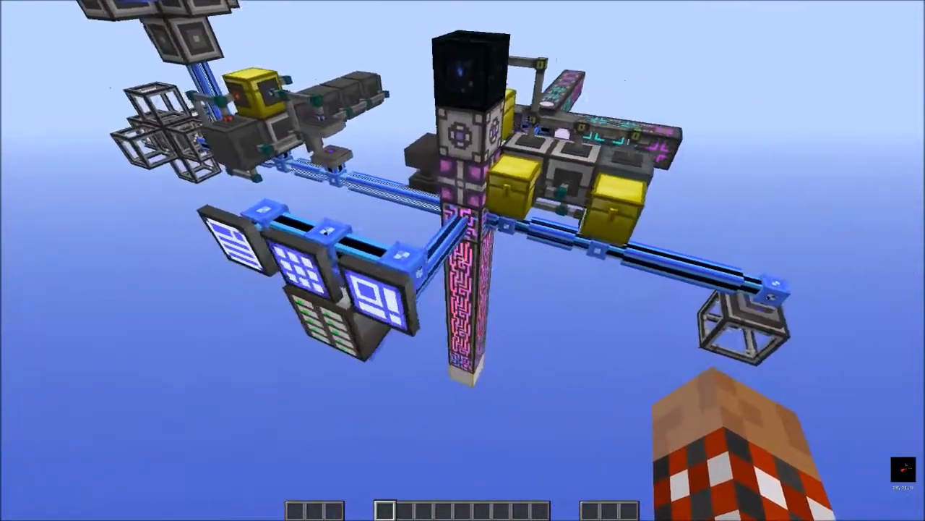
mouse_move(463, 261)
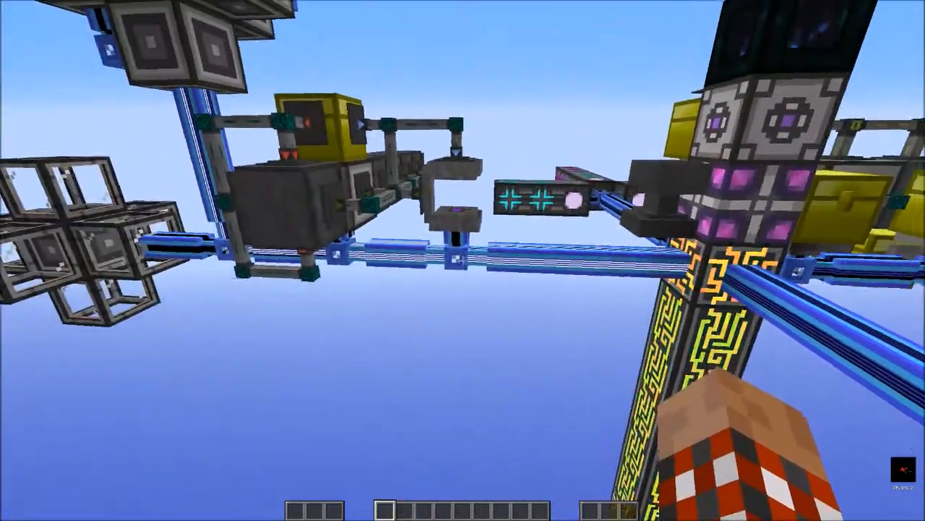
mouse_move(462, 260)
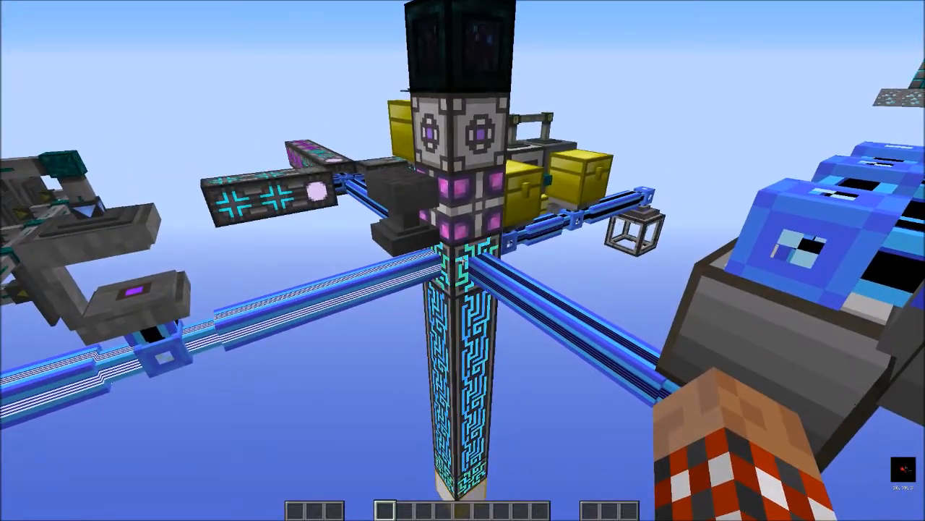
mouse_move(463, 261)
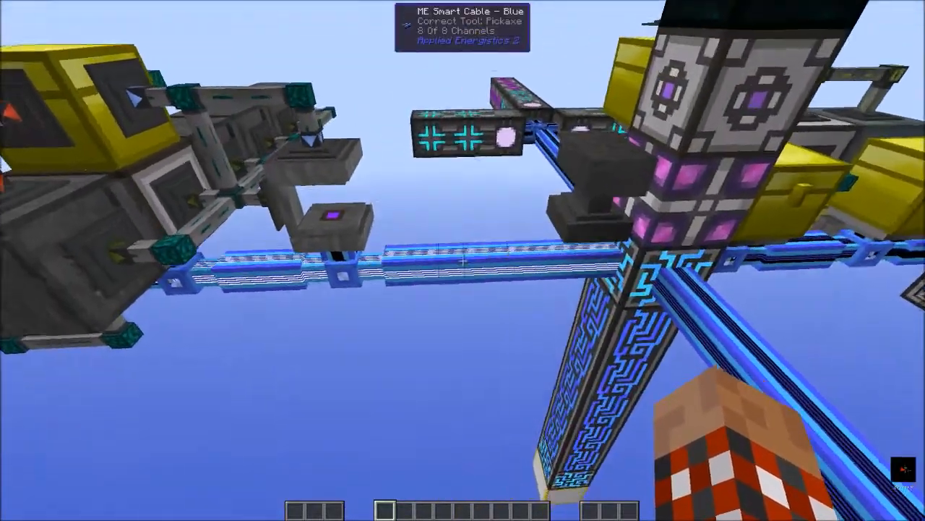
mouse_move(463, 260)
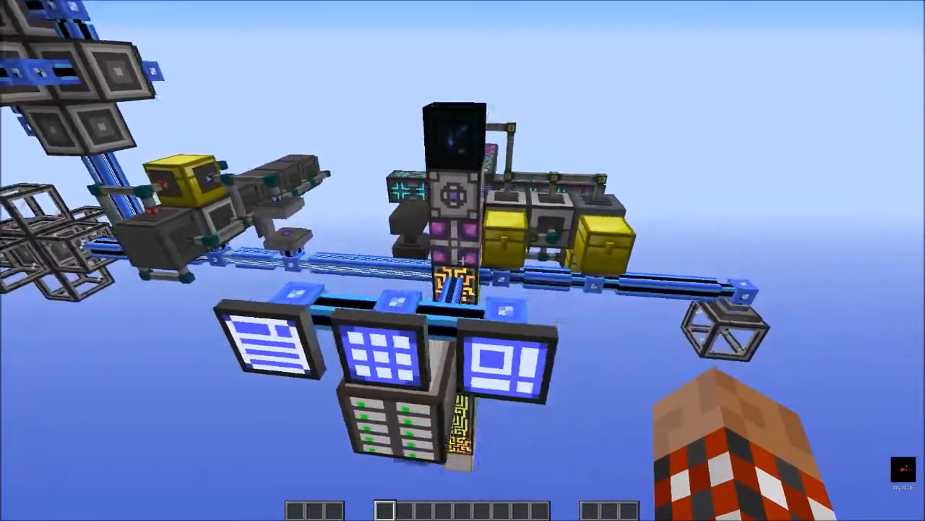
mouse_move(463, 260)
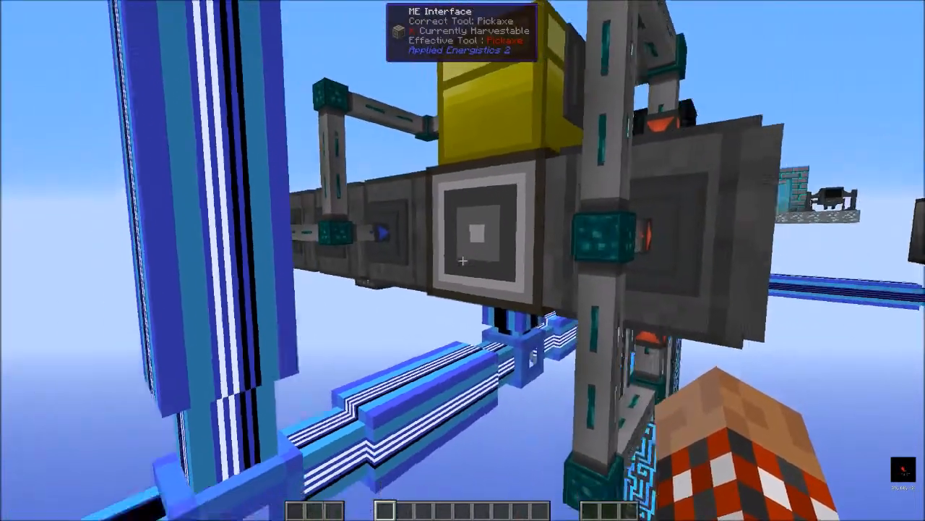
mouse_move(463, 260)
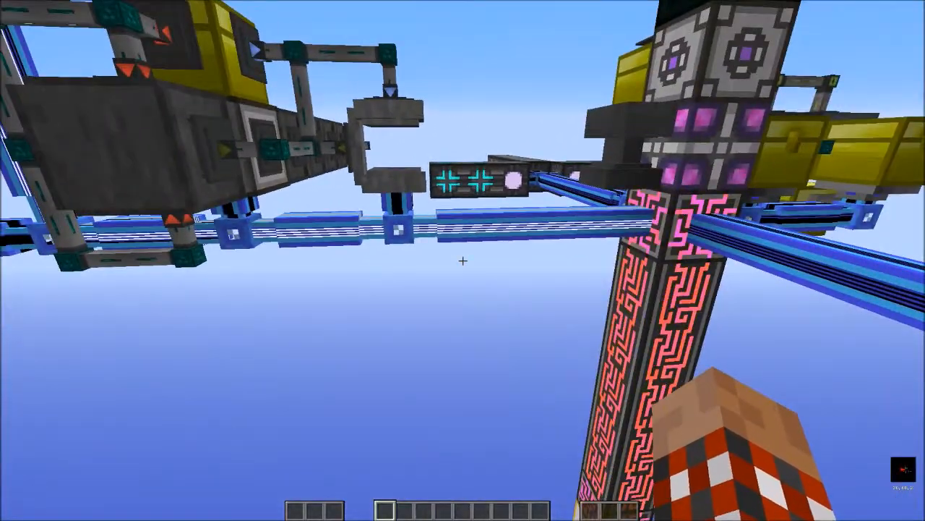
mouse_move(463, 260)
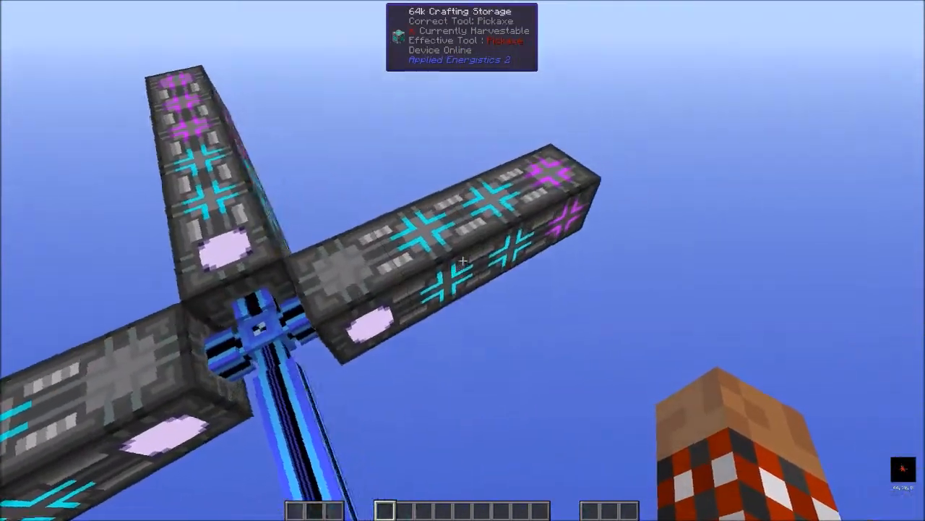
mouse_move(462, 261)
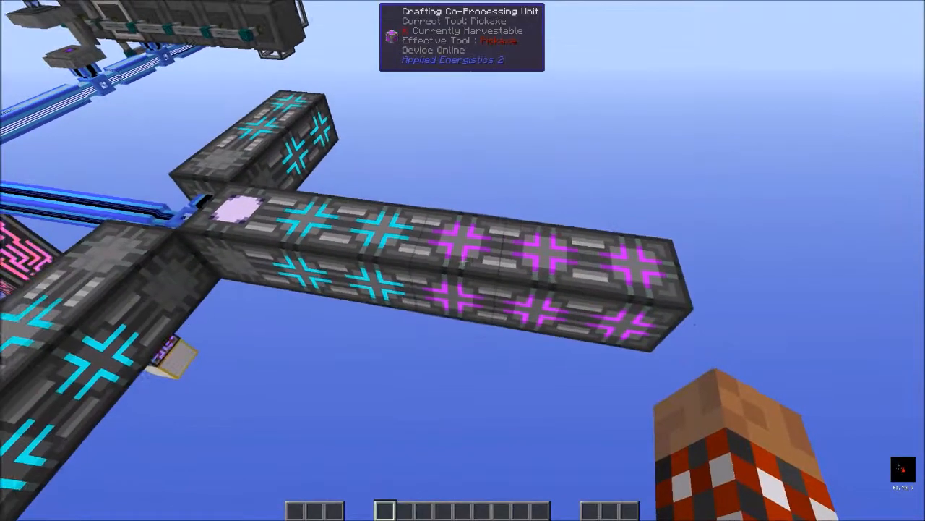
mouse_move(463, 260)
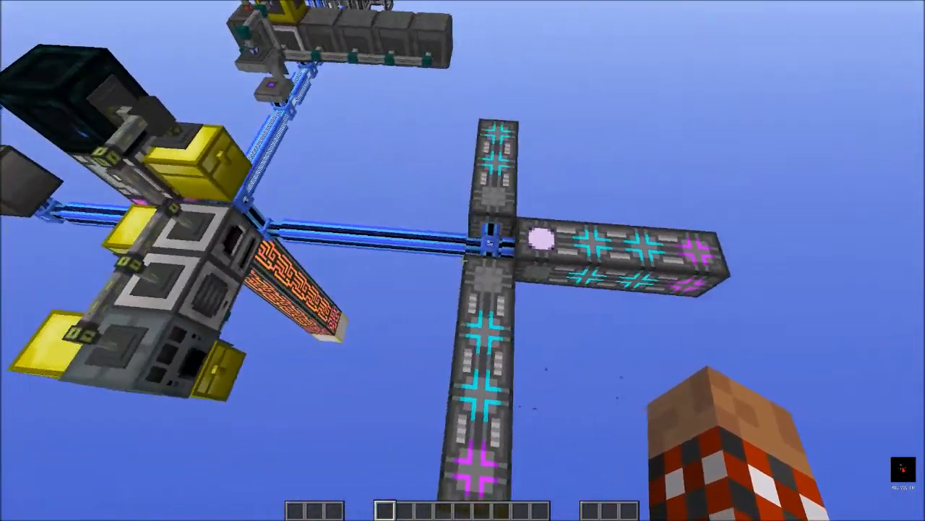
mouse_move(463, 261)
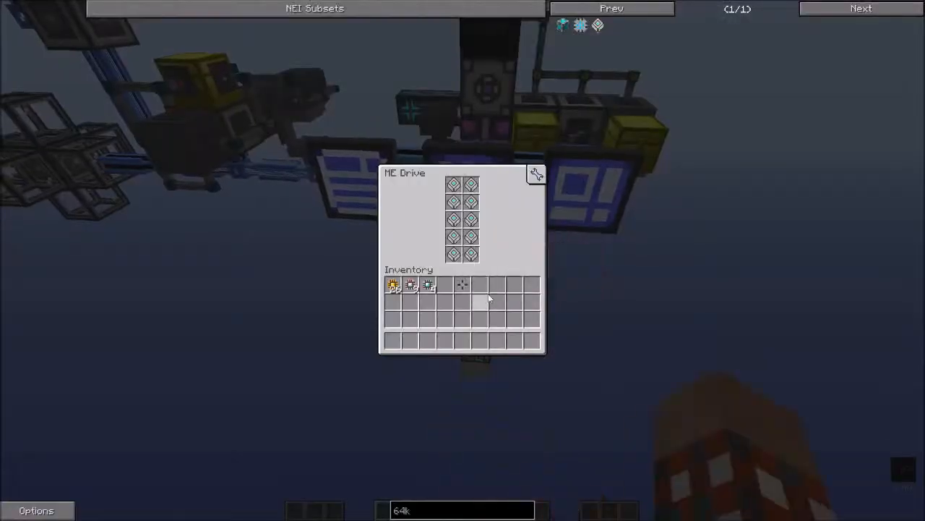
Leave the ME Drive's cell view and bring up the 64k storage component recipe.
key(Escape)
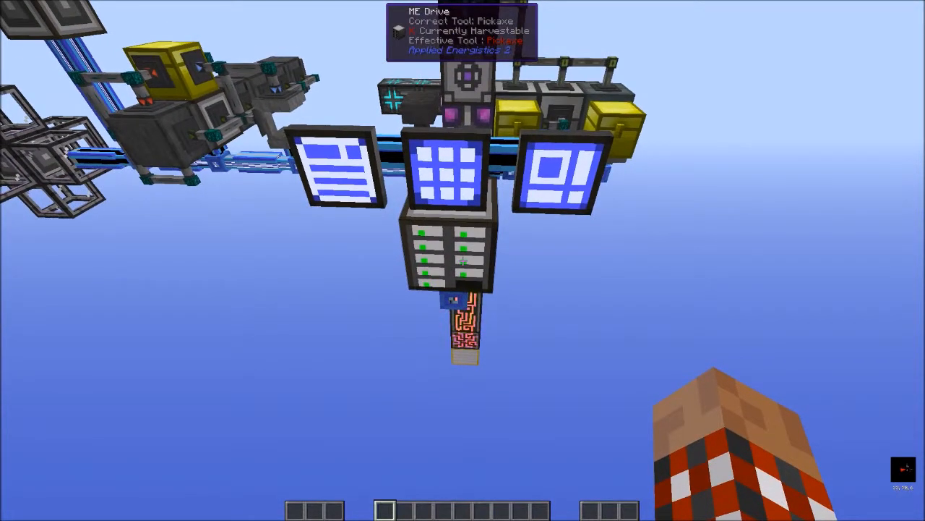
mouse_move(463, 260)
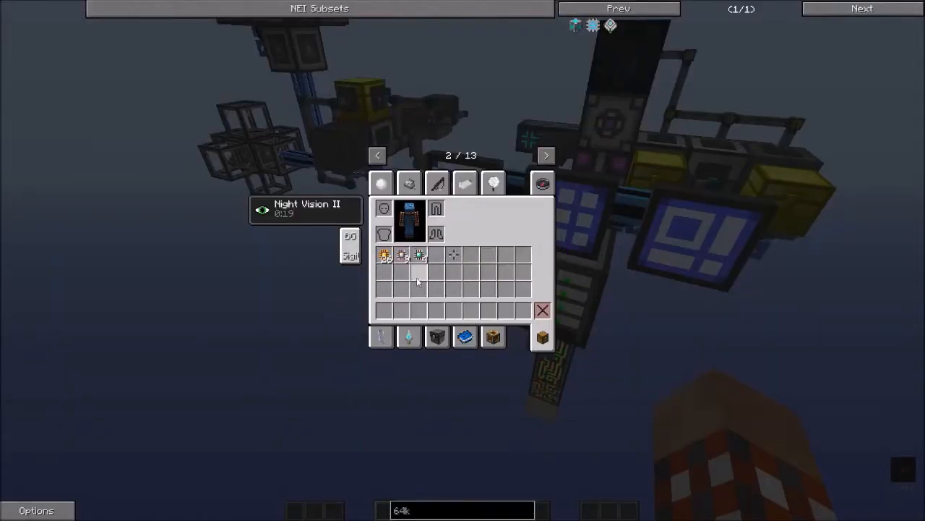
mouse_move(402, 254)
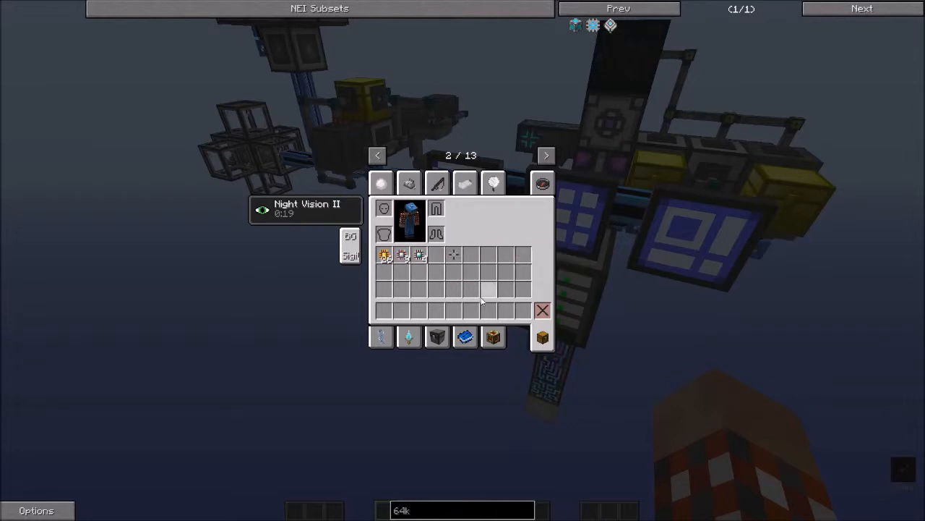
key(Escape)
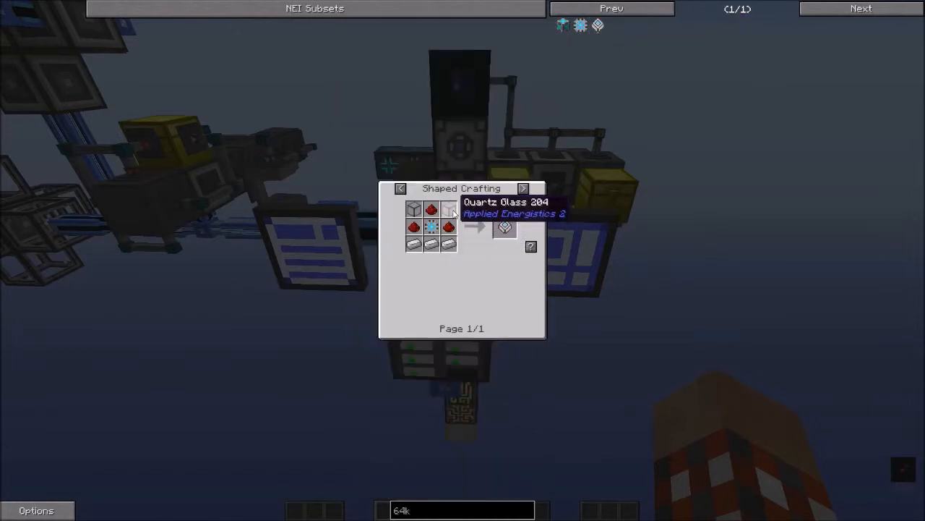
mouse_move(431, 225)
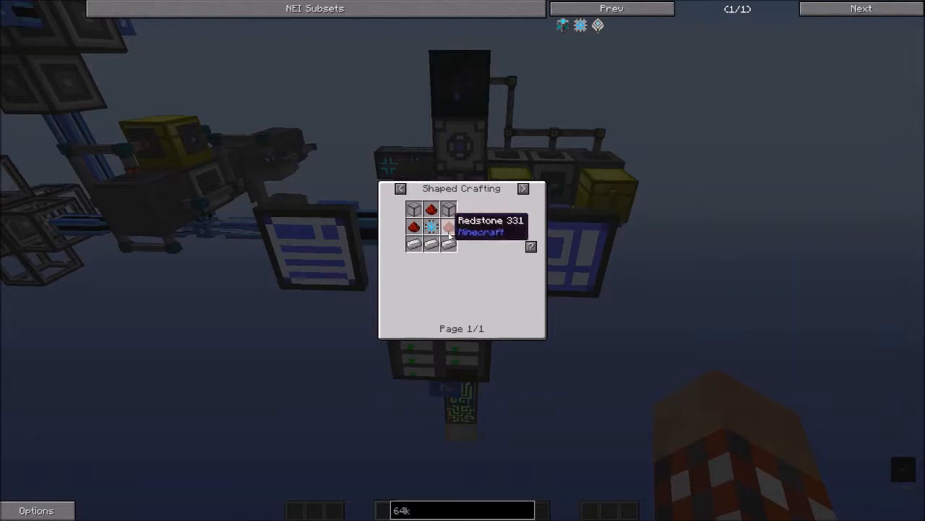
mouse_move(431, 228)
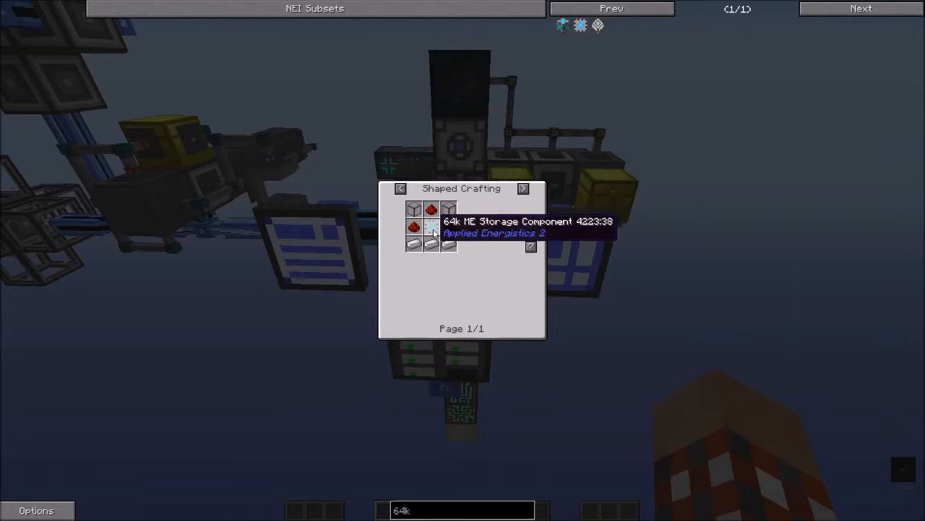
mouse_move(475, 283)
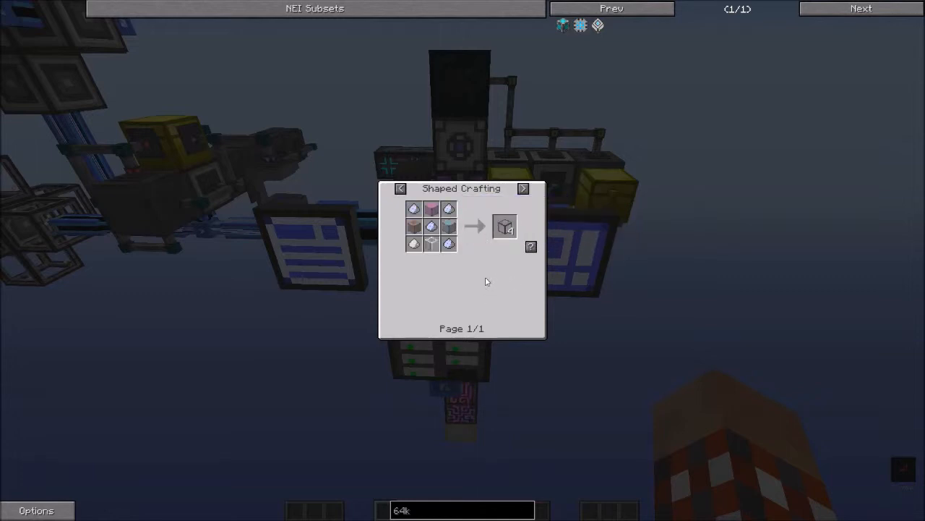
mouse_move(449, 243)
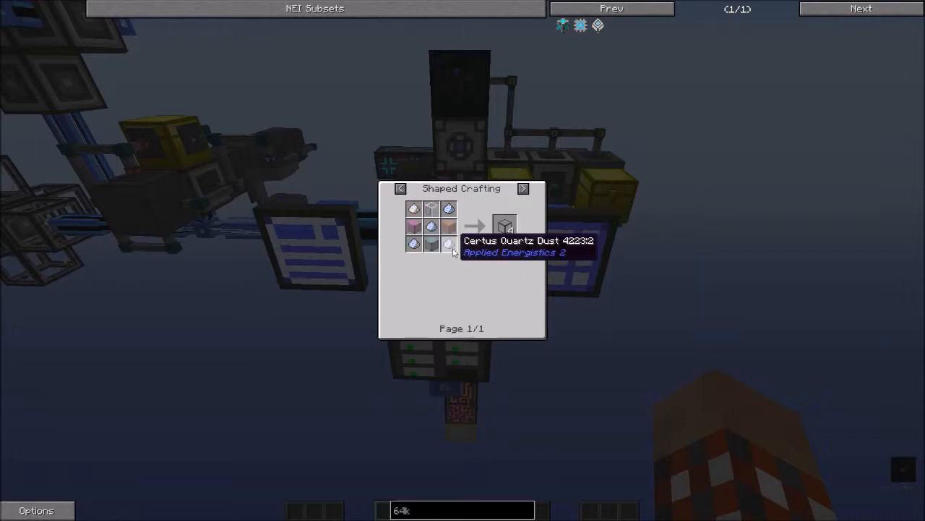
mouse_move(449, 248)
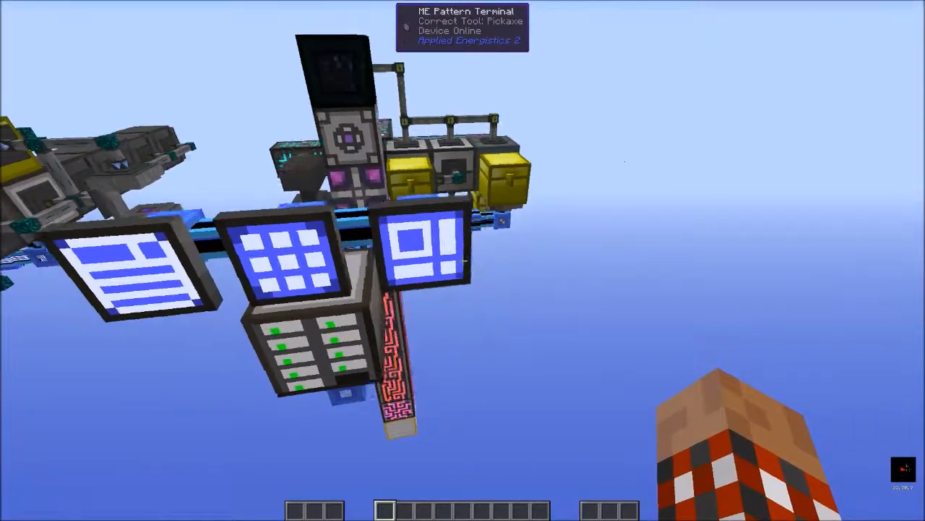
mouse_move(462, 260)
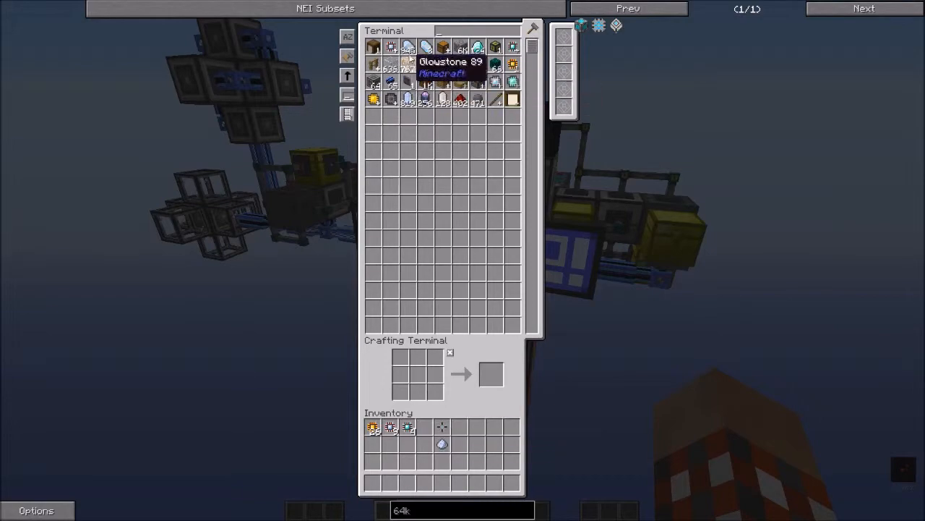
Finish the processing pattern and leave the Pattern Terminal for the Interface Terminal.
key(Escape)
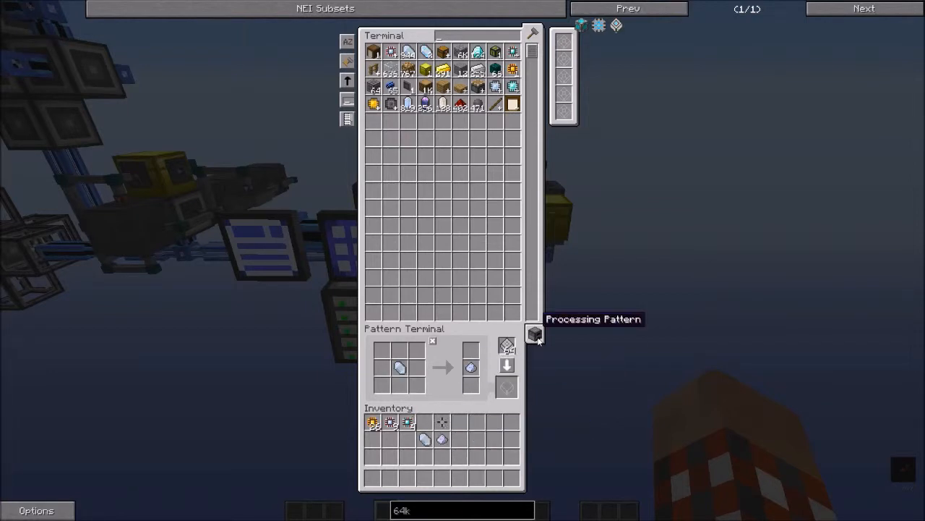
mouse_move(399, 369)
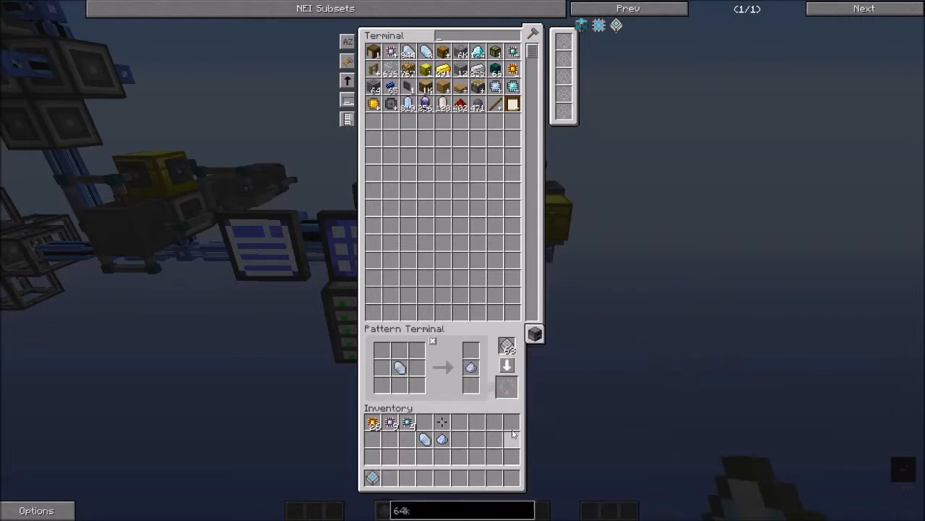
key(Escape)
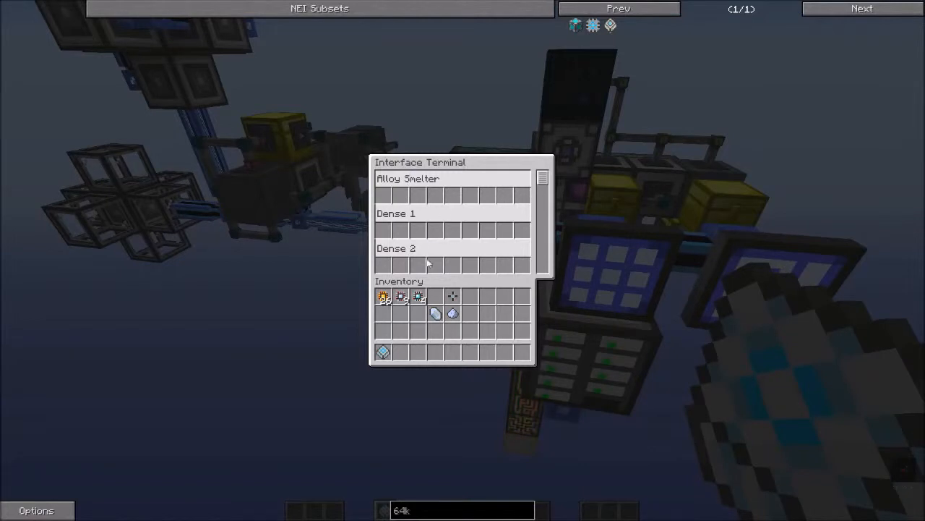
Request an autocraft of the 64k storage item with the chosen amount and leave the crafting terminal.
scroll(down, 3)
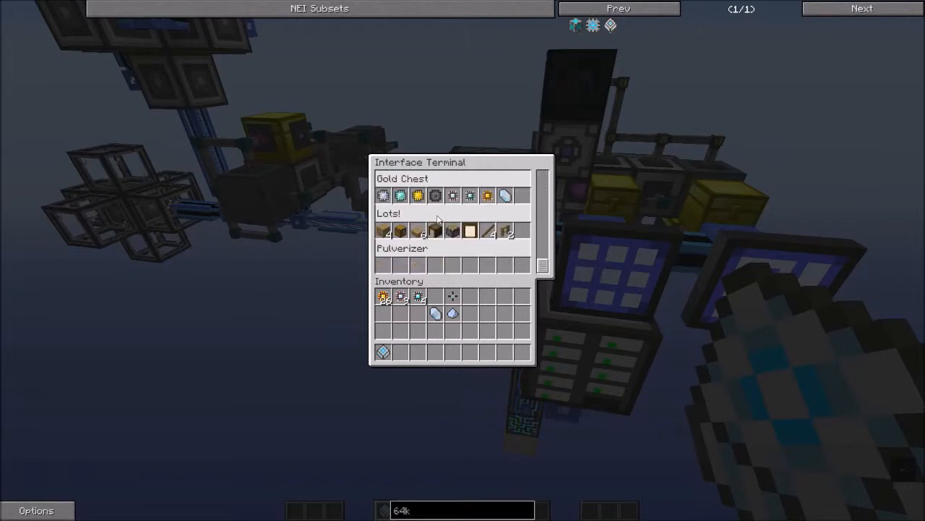
mouse_move(452, 313)
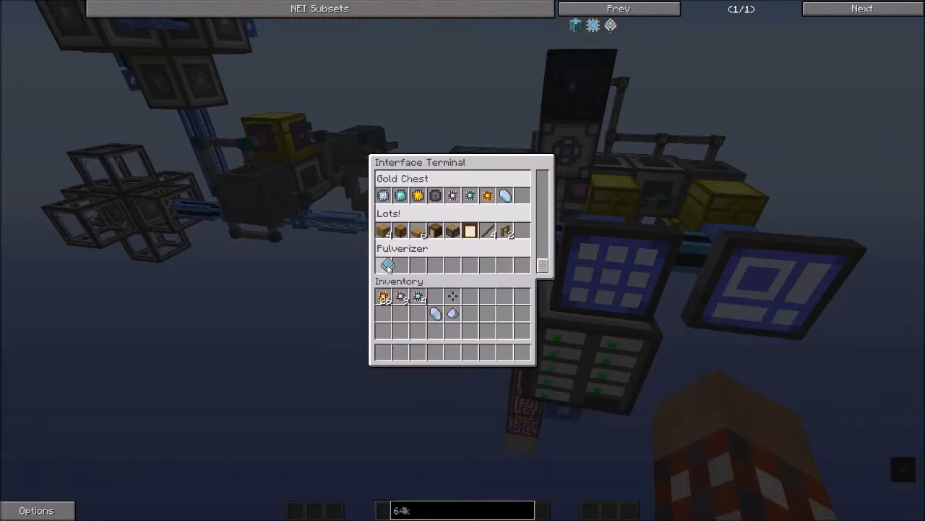
key(Escape)
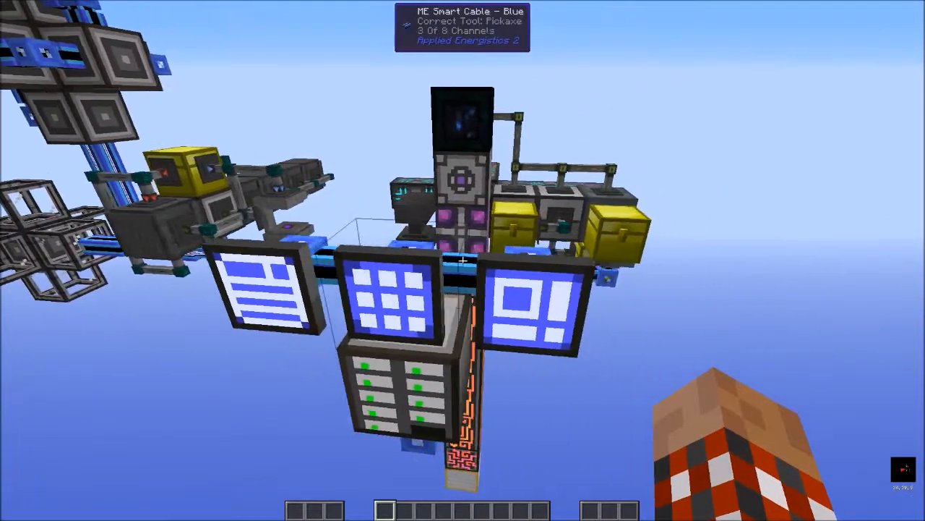
mouse_move(462, 260)
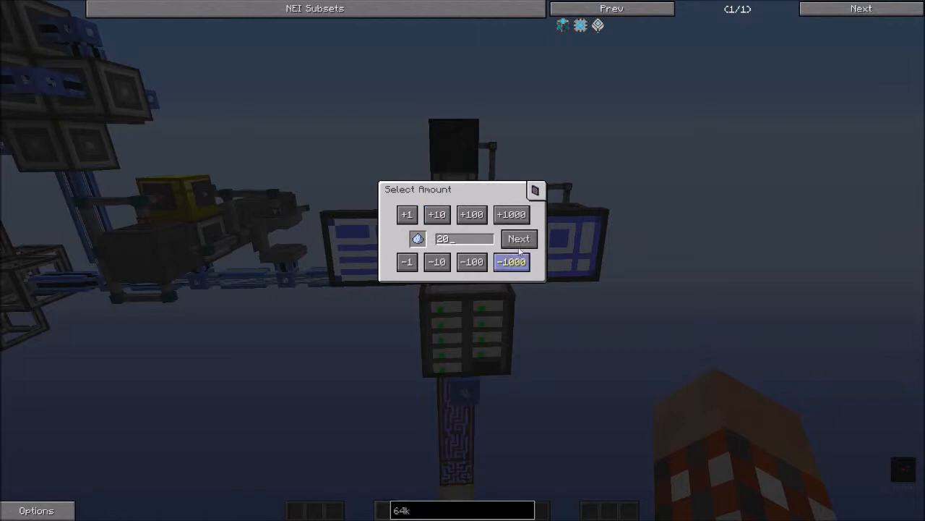
click(517, 238)
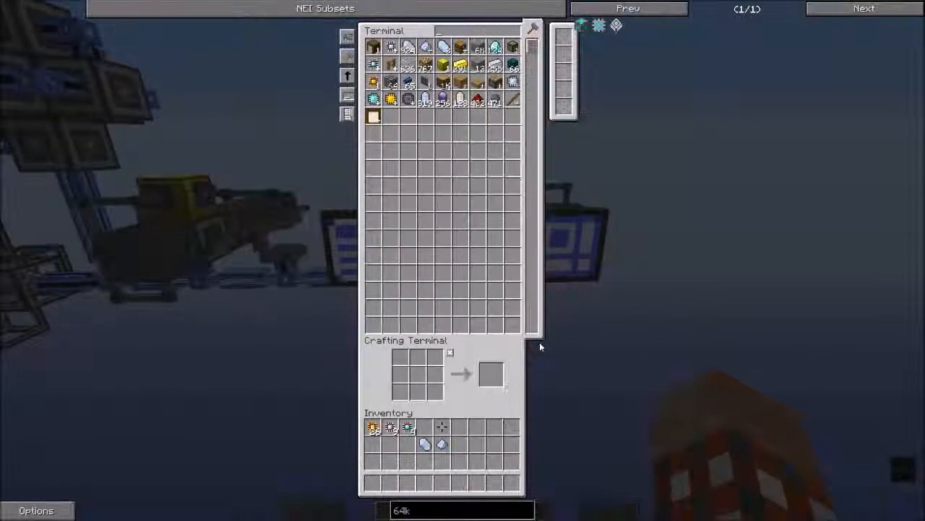
key(Escape)
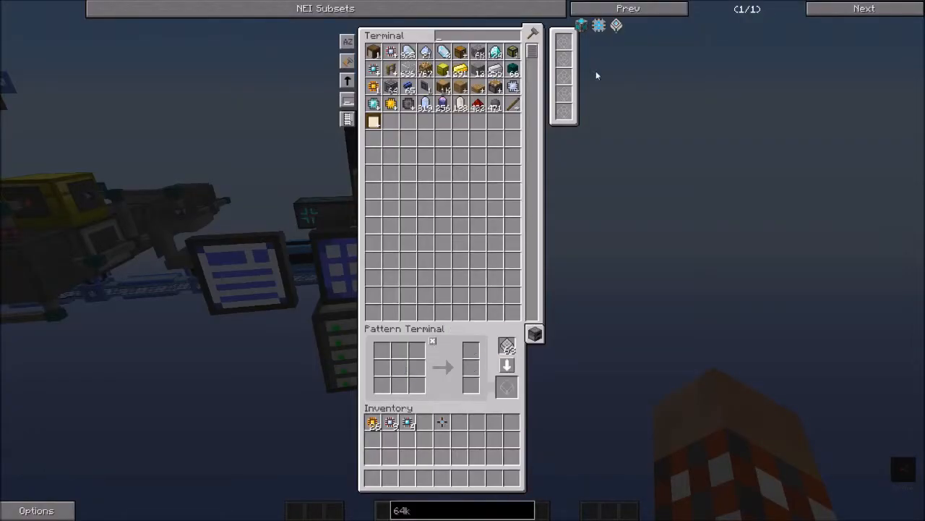
mouse_move(535, 333)
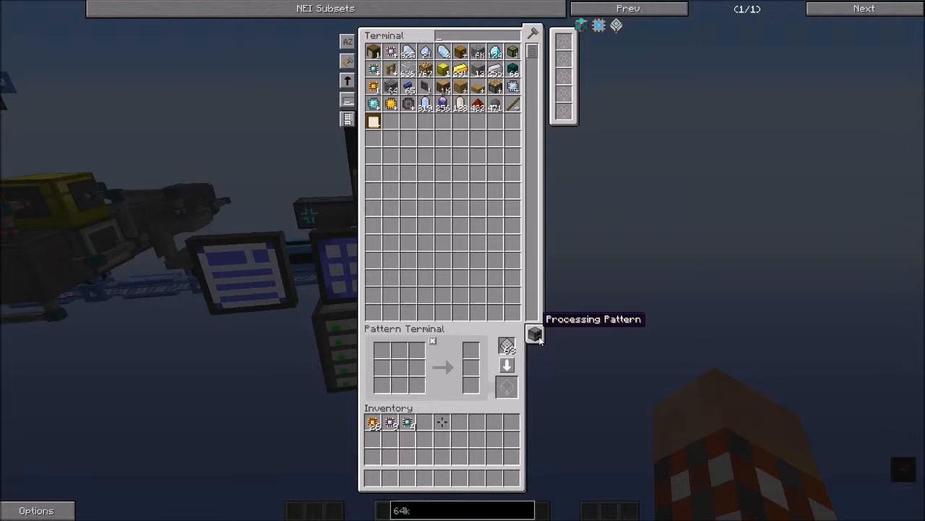
Switch the Pattern Terminal from processing to crafting patterns and close it.
click(533, 333)
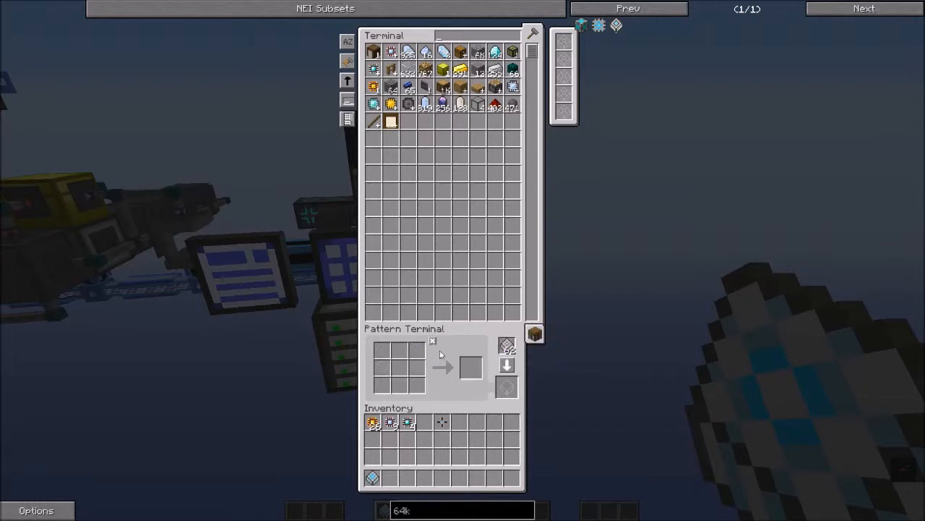
mouse_move(445, 391)
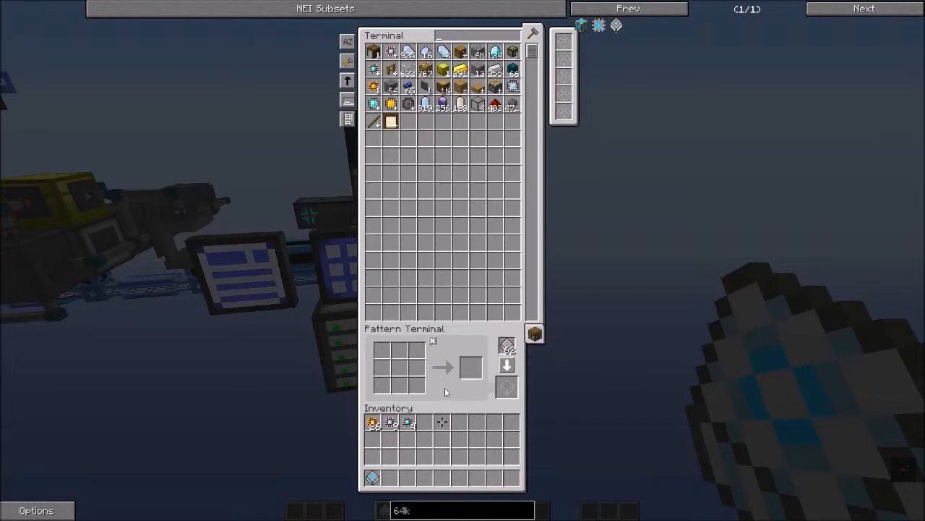
key(escape)
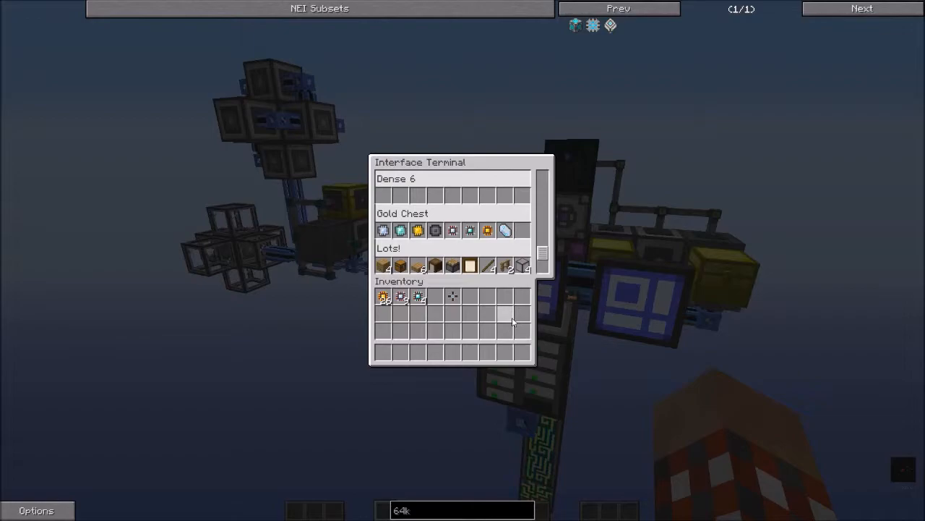
key(Escape)
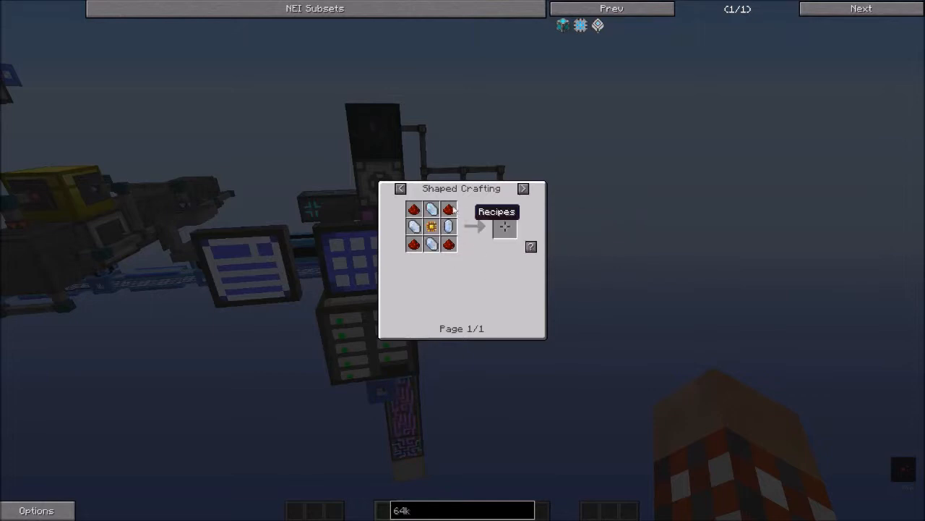
mouse_move(463, 251)
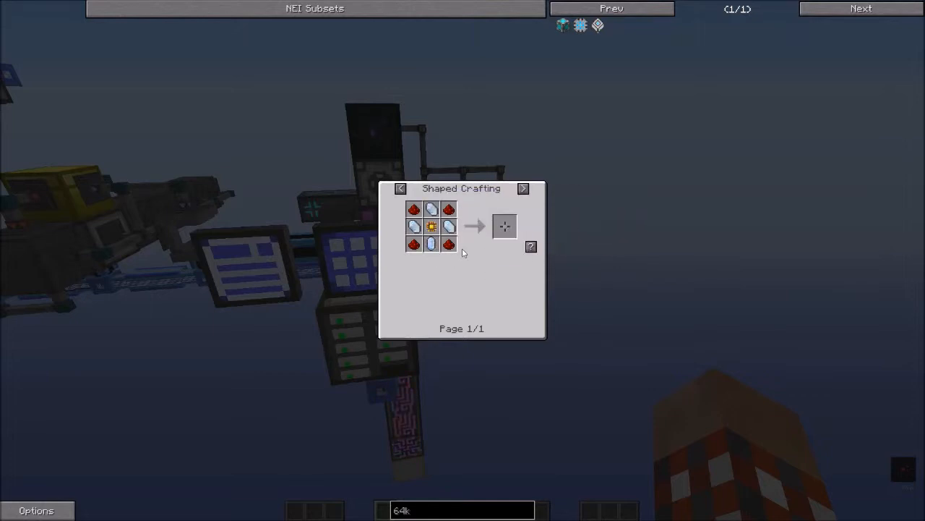
mouse_move(431, 210)
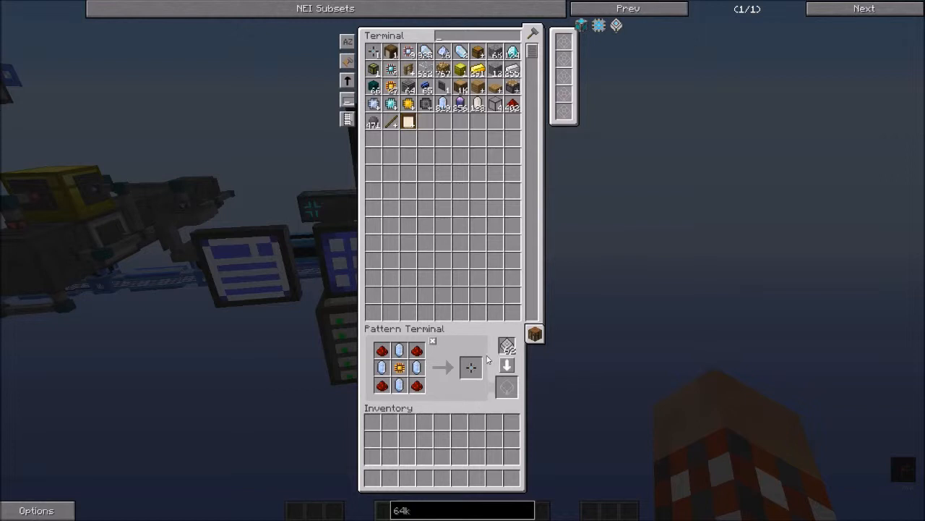
mouse_move(470, 369)
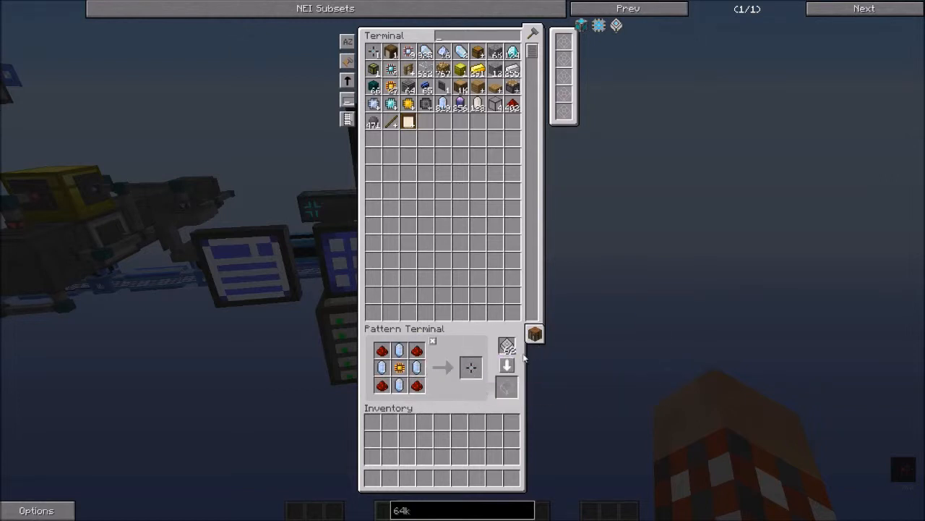
mouse_move(508, 365)
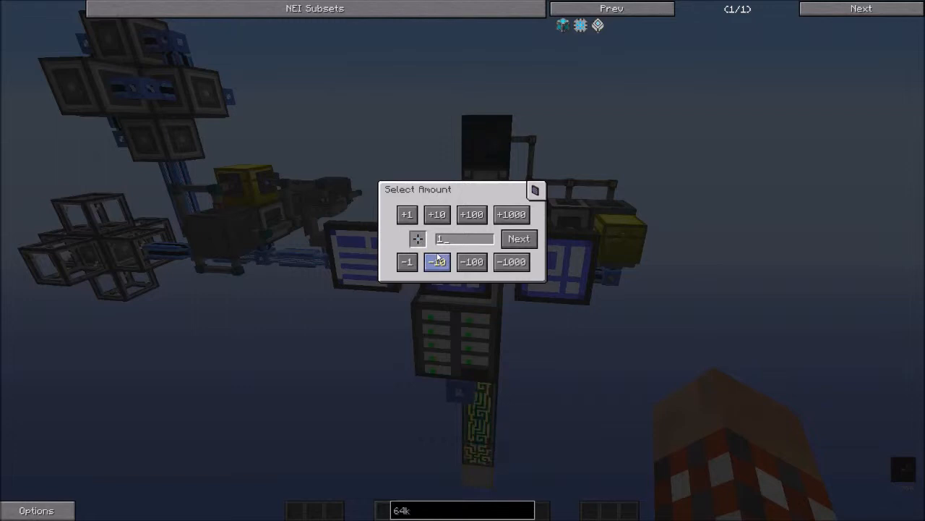
Adjust the craft count, submit the autocraft request and leave the crafting terminal.
click(437, 214)
text(26)
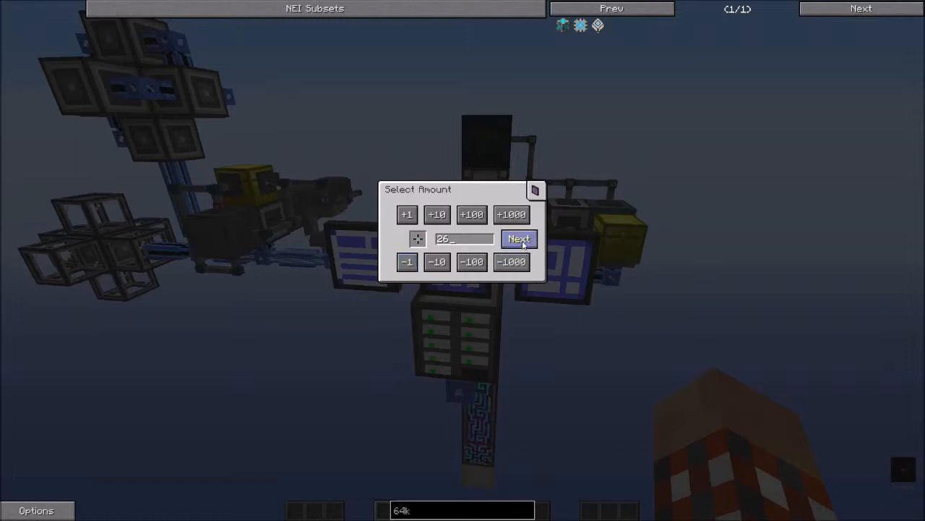
click(519, 239)
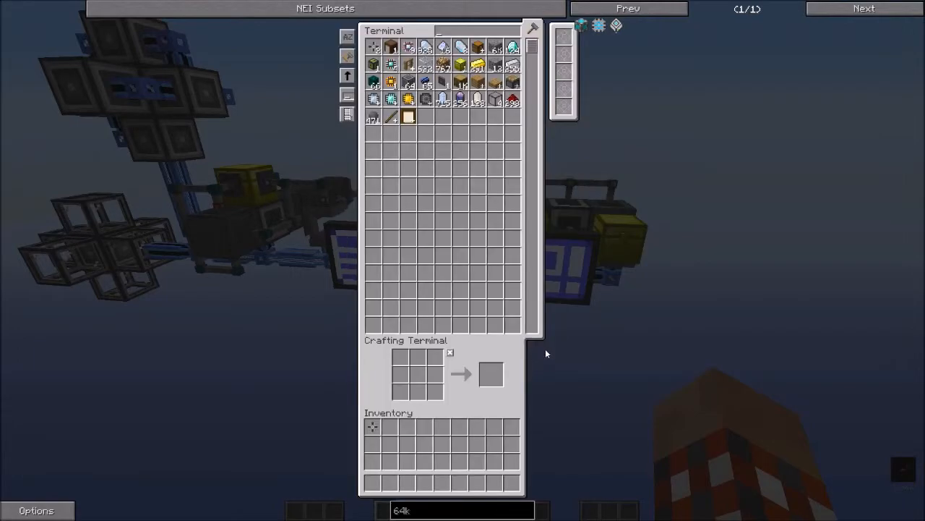
mouse_move(462, 265)
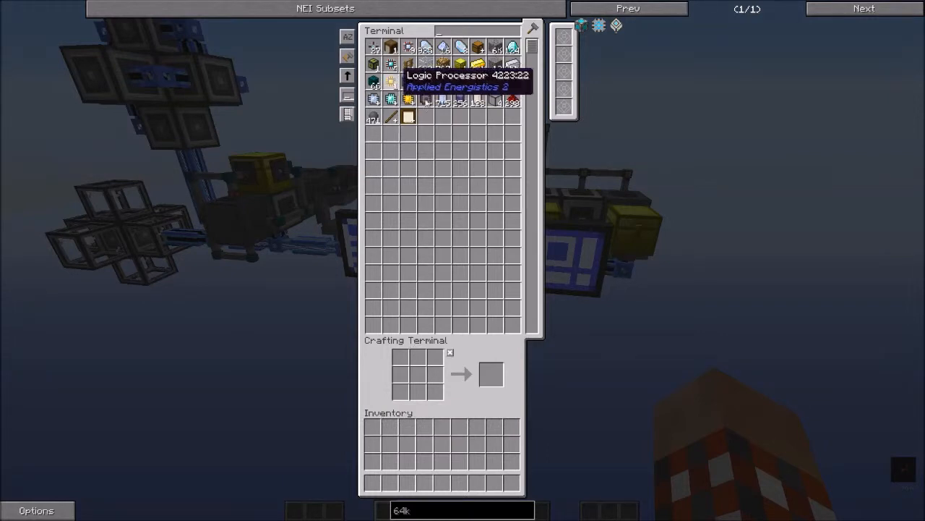
key(Escape)
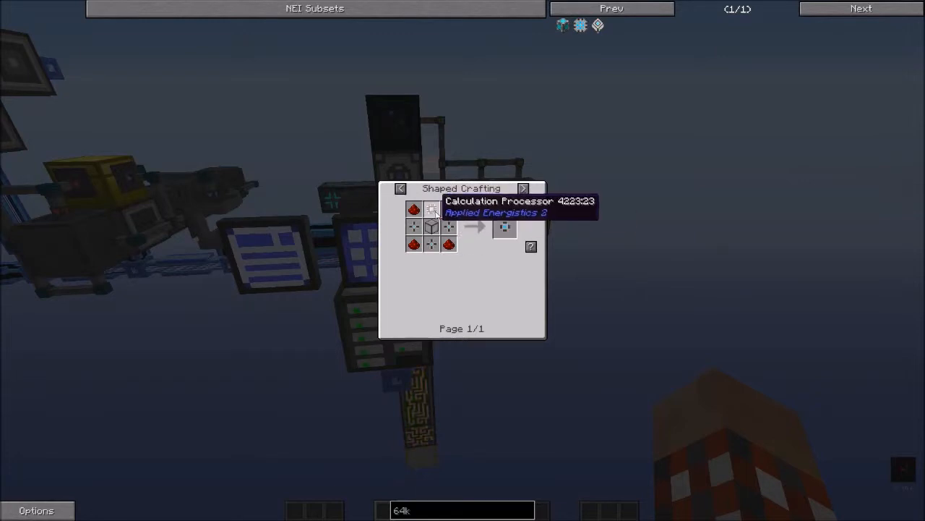
mouse_move(532, 248)
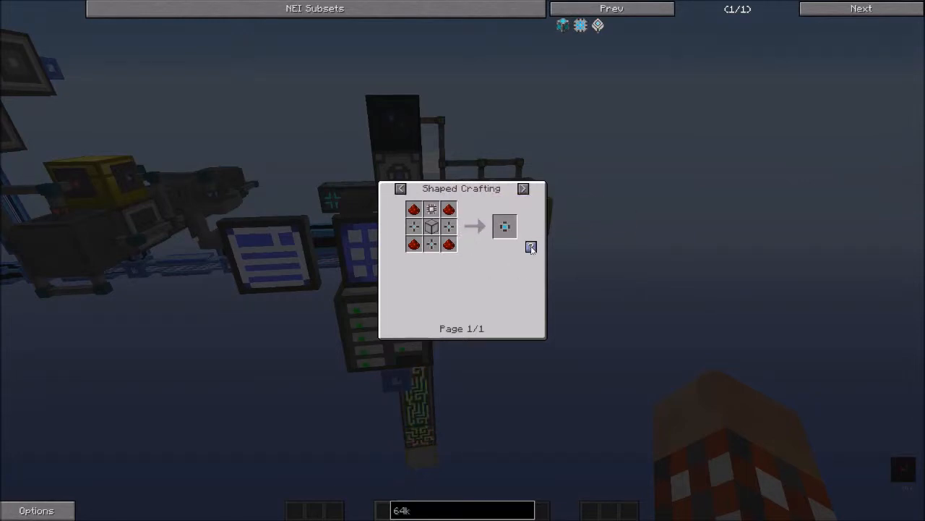
Encode the Calculation Processor recipe into a pattern and load it into a Dense interface.
click(532, 248)
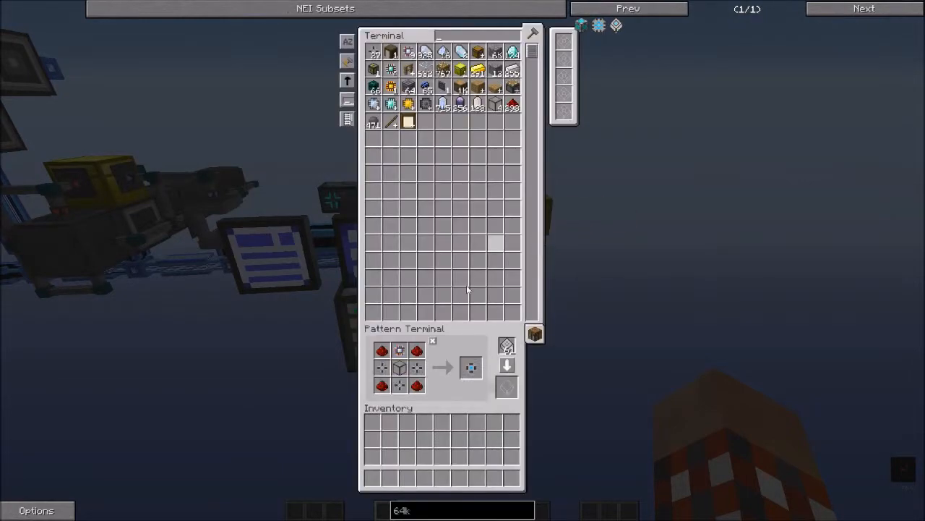
mouse_move(507, 365)
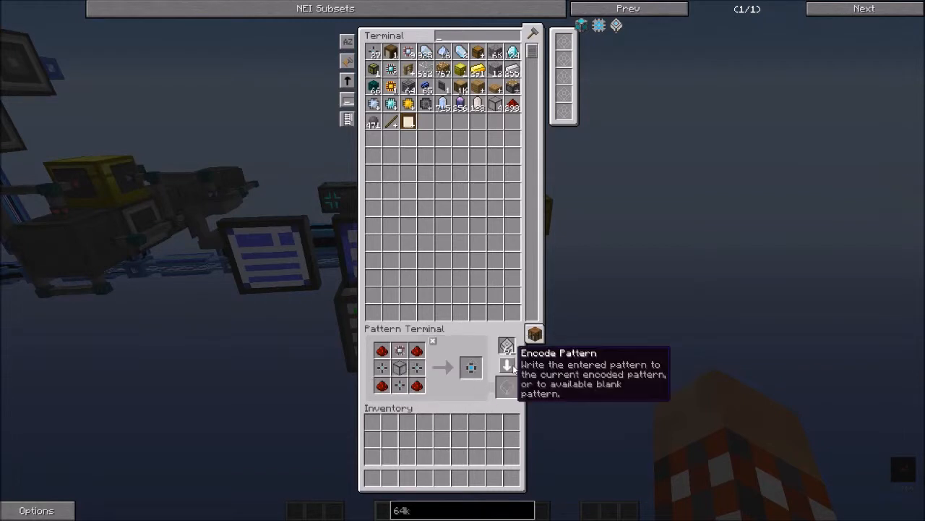
click(506, 344)
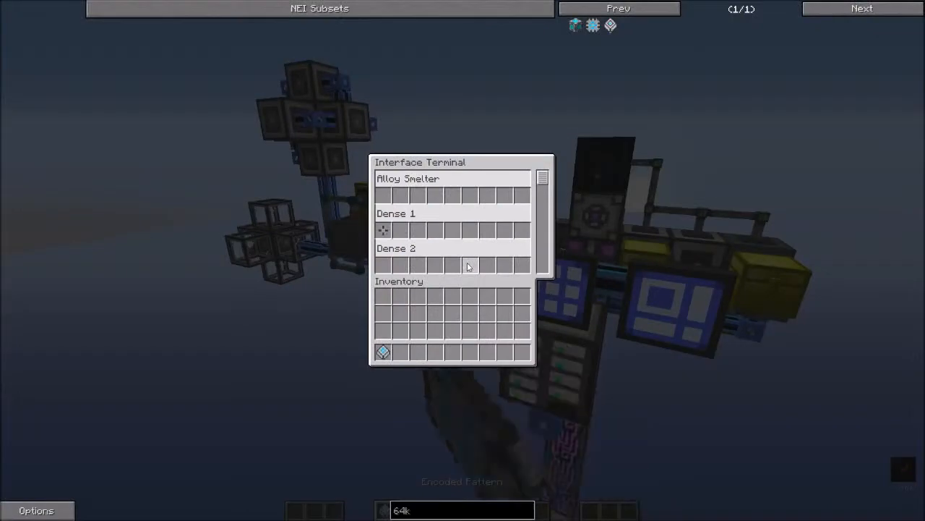
click(400, 230)
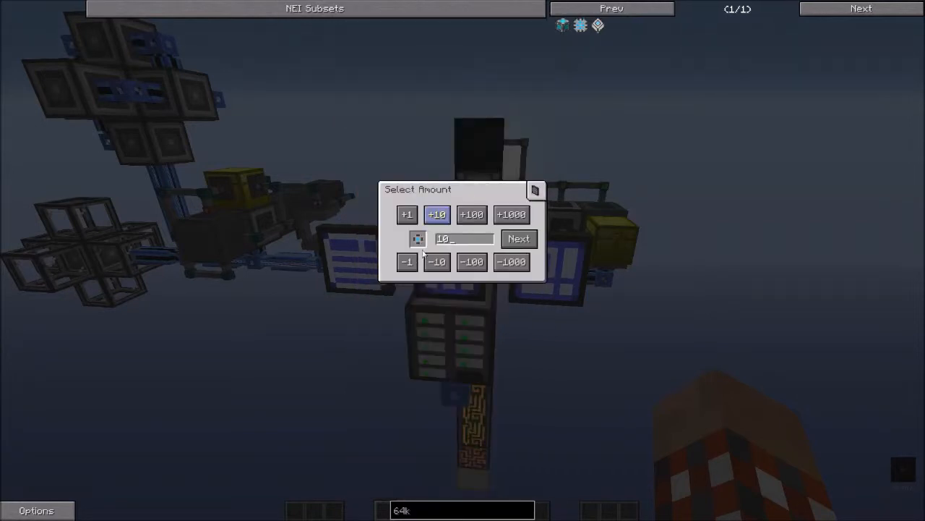
Confirm the craft amount to bring up the 367-byte crafting plan.
click(517, 239)
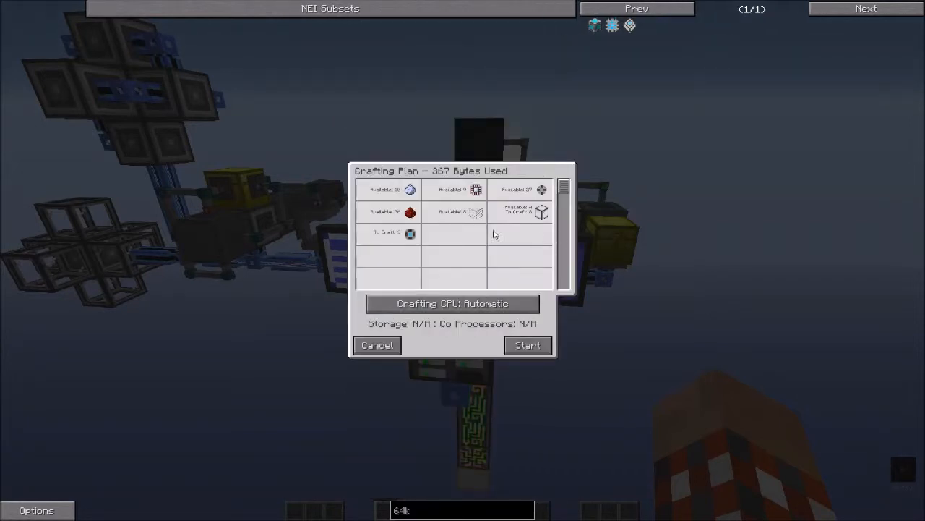
mouse_move(498, 257)
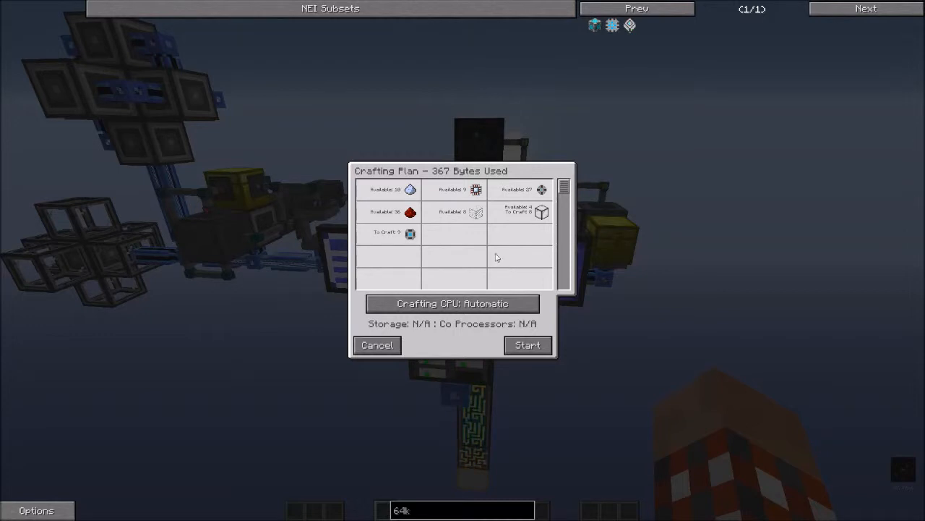
mouse_move(541, 212)
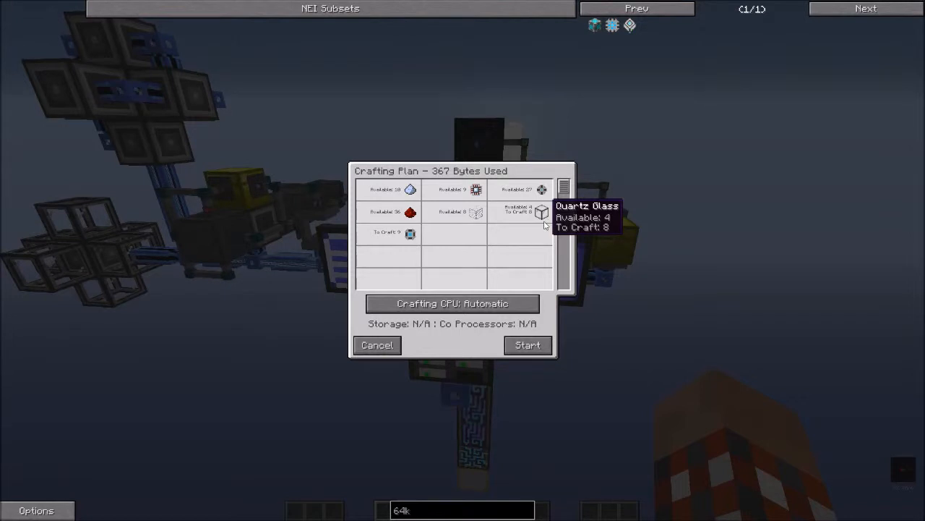
mouse_move(526, 295)
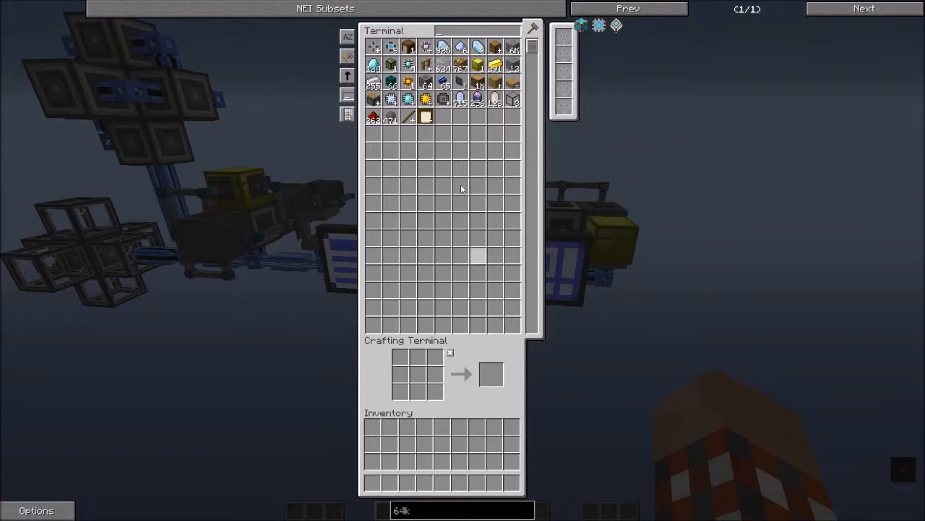
mouse_move(425, 68)
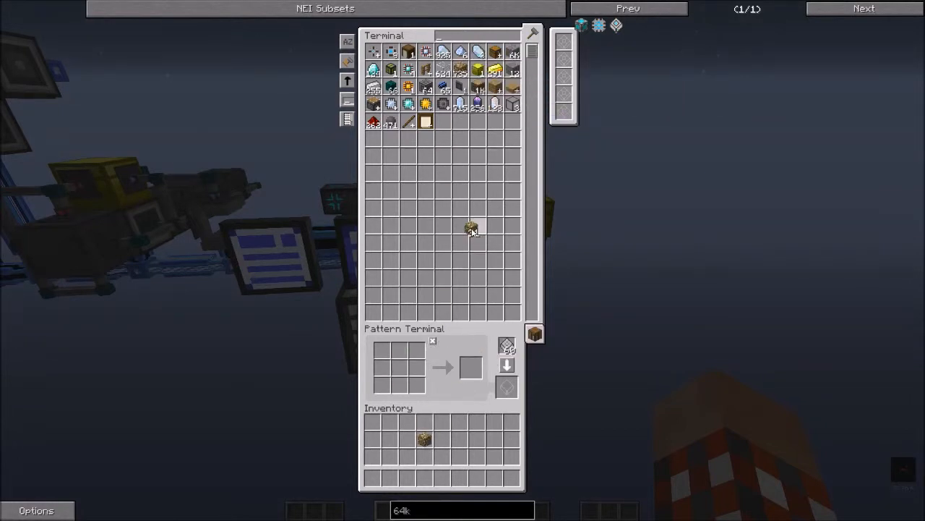
Close the Pattern Terminal to inspect the Resonant Redstone Furnace and chests.
key(Escape)
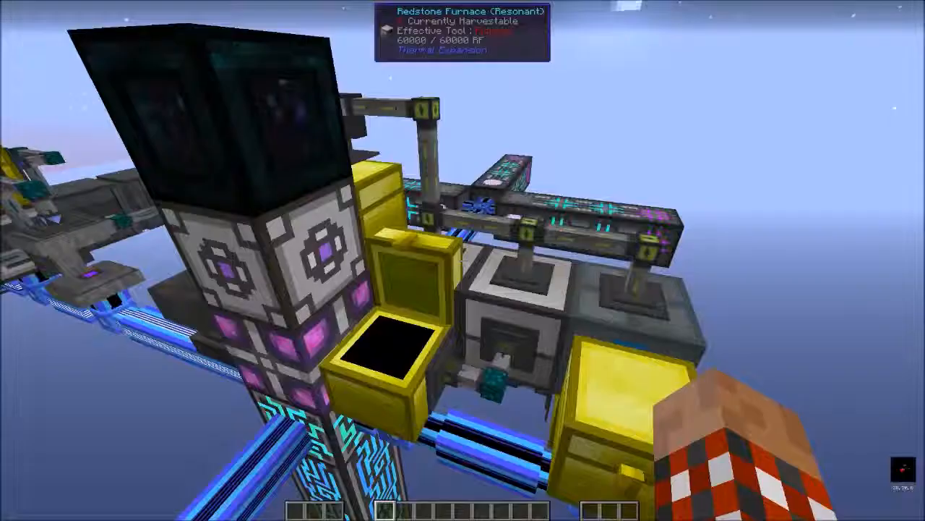
mouse_move(463, 261)
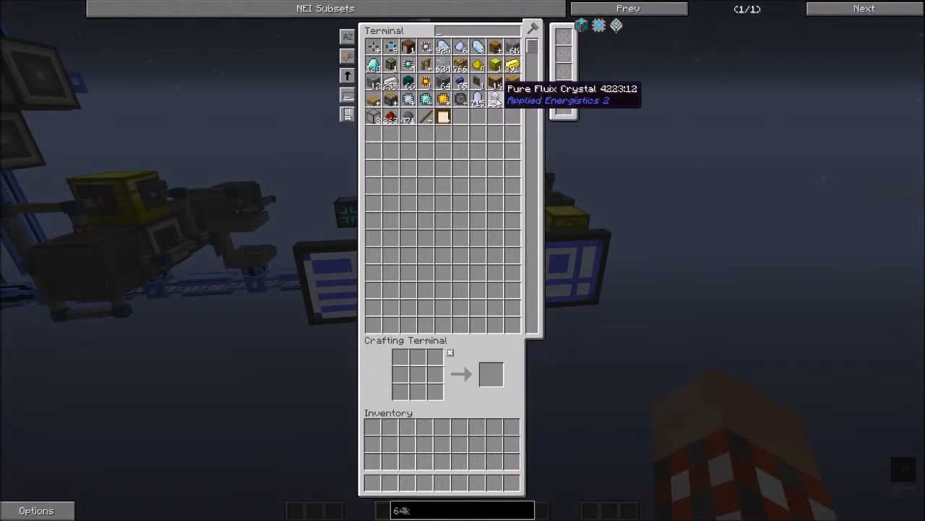
mouse_move(479, 81)
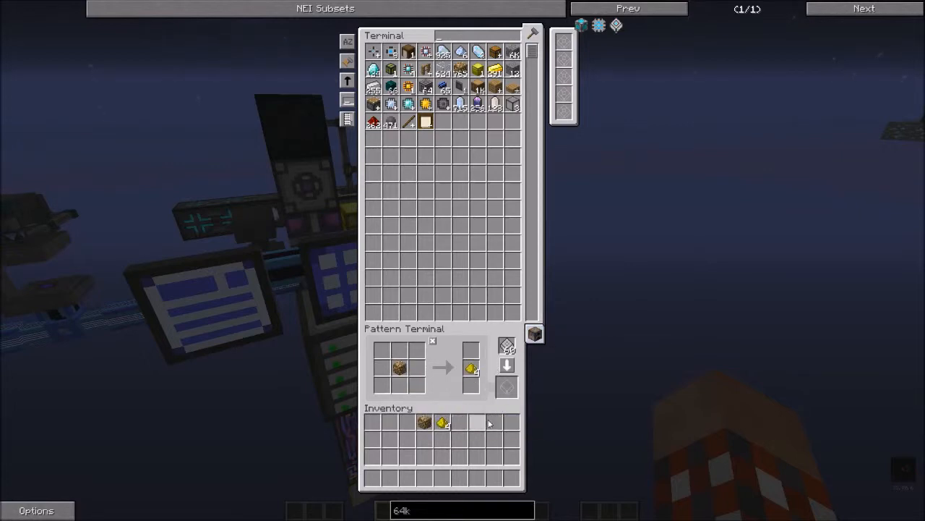
mouse_move(506, 387)
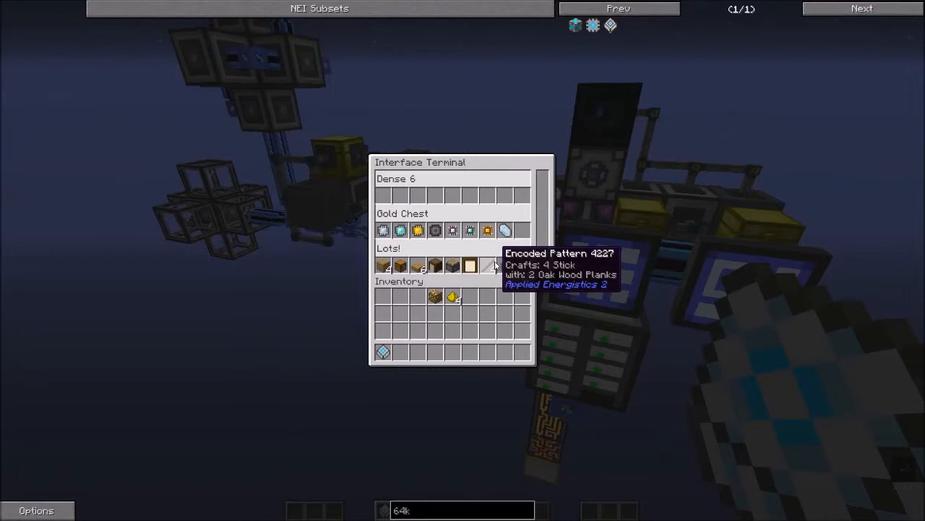
Close the Crafting Terminal to move over to the ME Pattern Terminal.
scroll(down, 3)
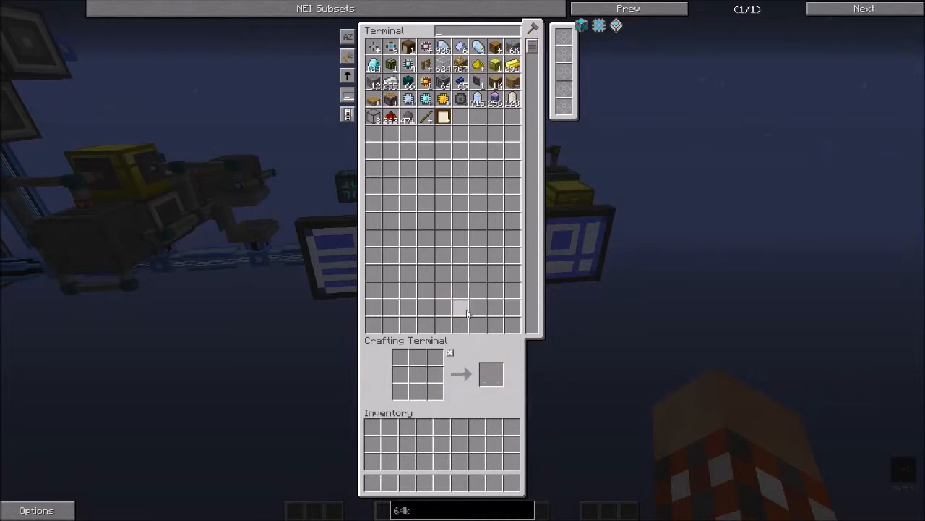
key(Escape)
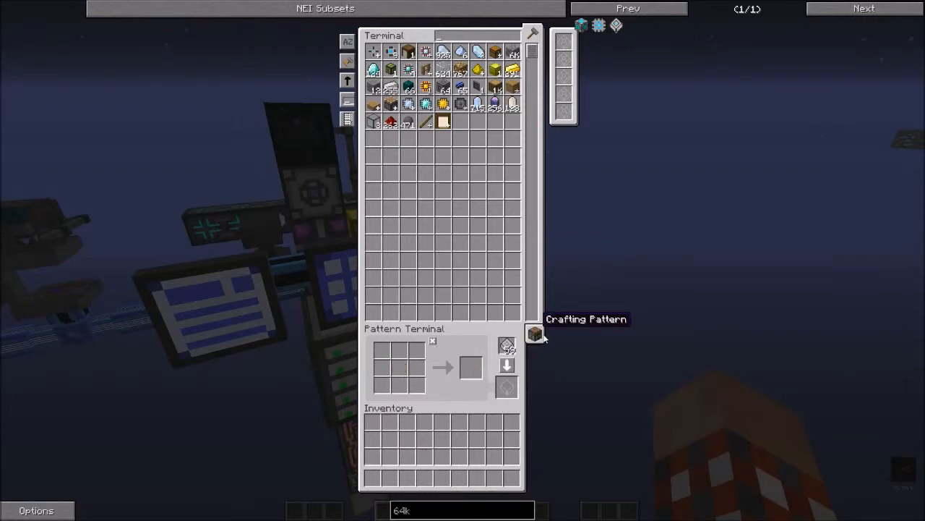
Encode a 16k ME Storage Component pattern from its NEI recipe and close the terminal.
click(534, 333)
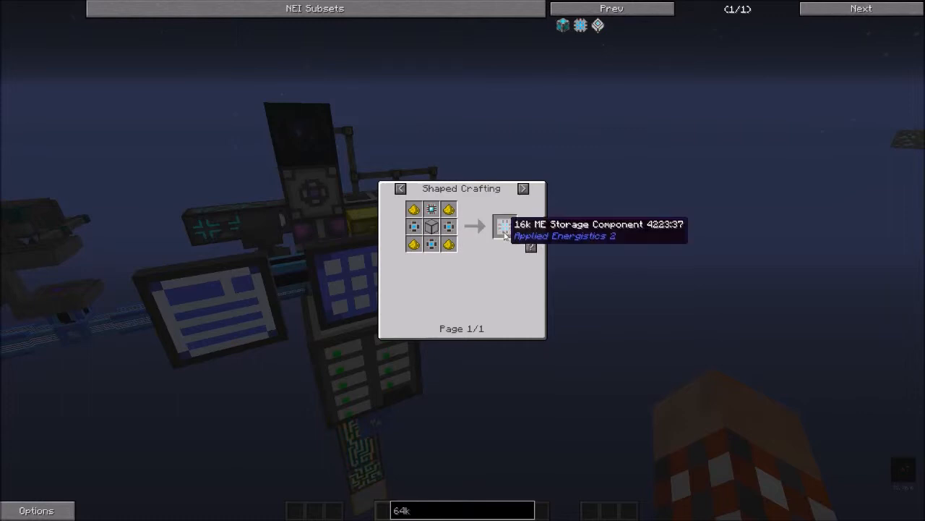
mouse_move(479, 260)
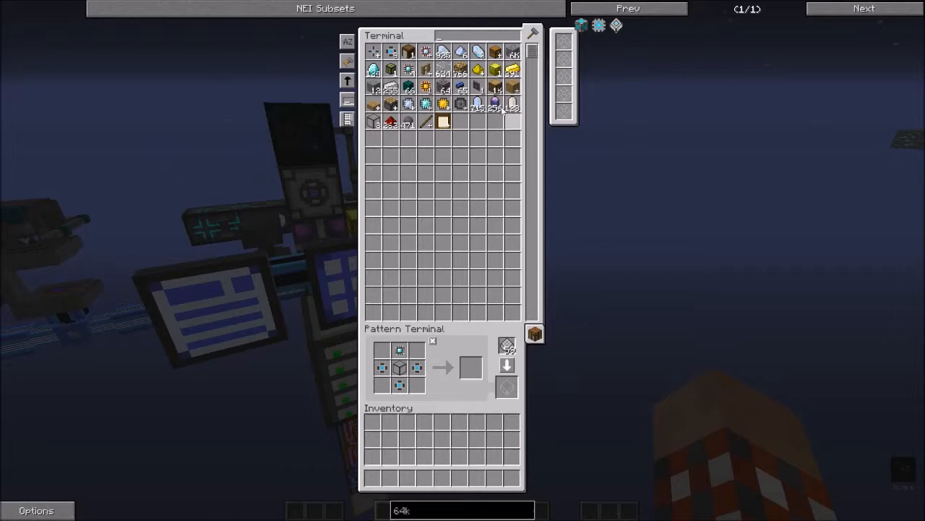
mouse_move(509, 122)
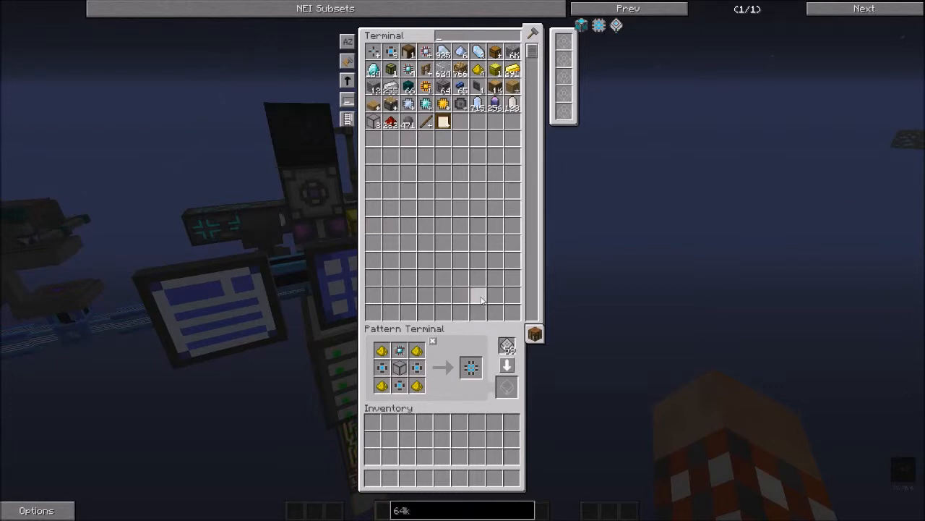
mouse_move(506, 364)
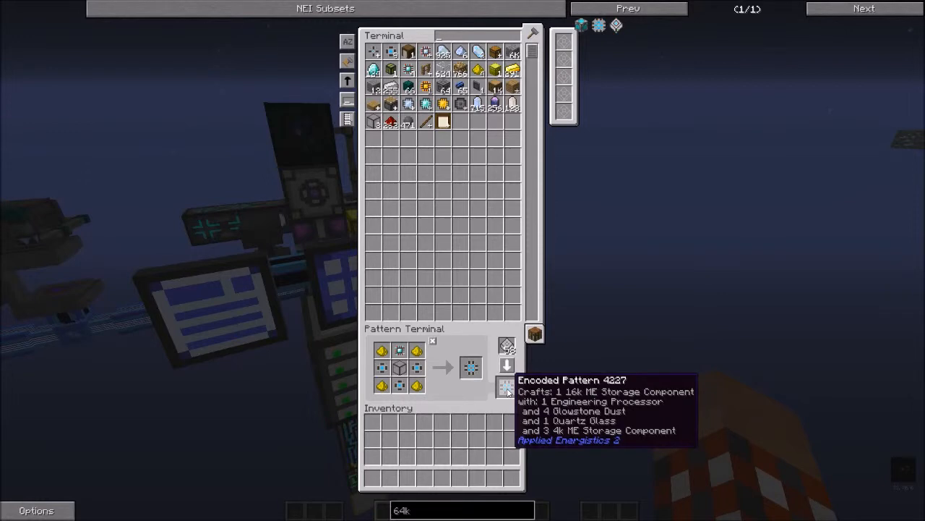
key(Escape)
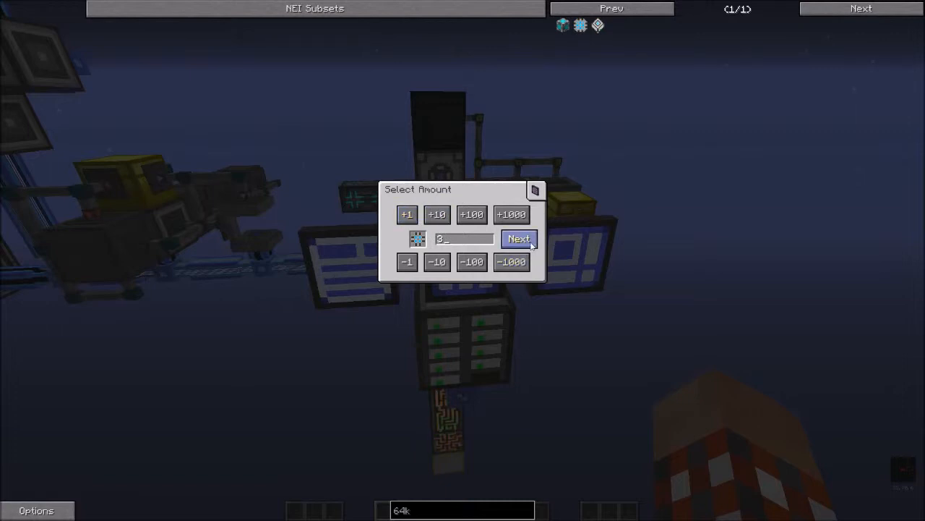
Continue to the 445-byte crafting plan for the requested item.
click(519, 239)
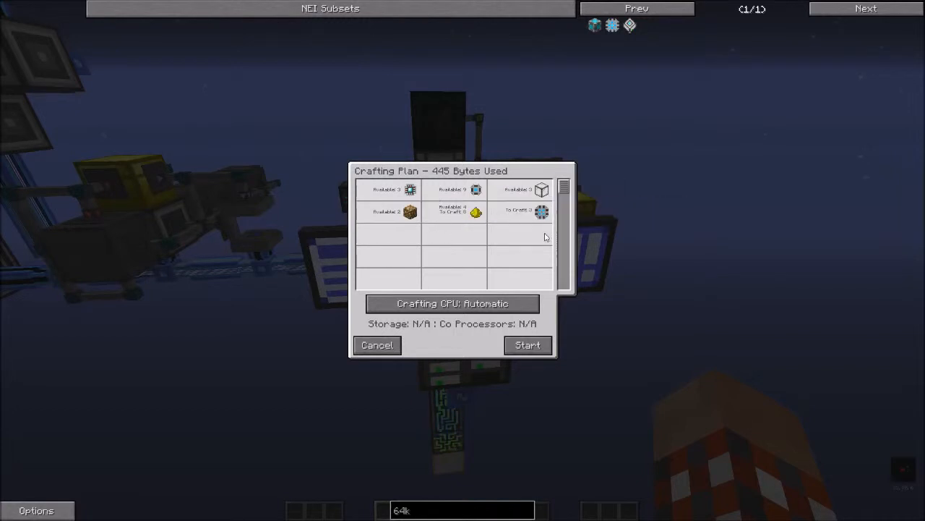
mouse_move(529, 344)
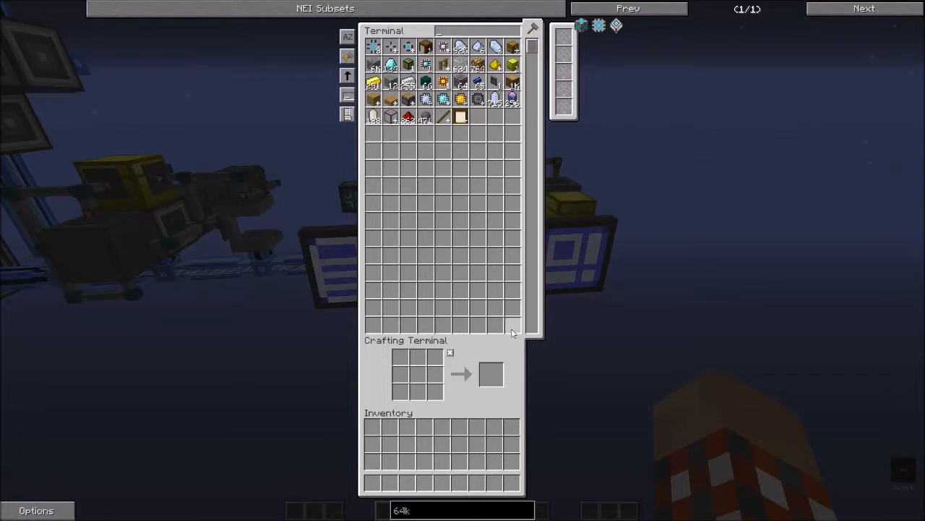
mouse_move(626, 142)
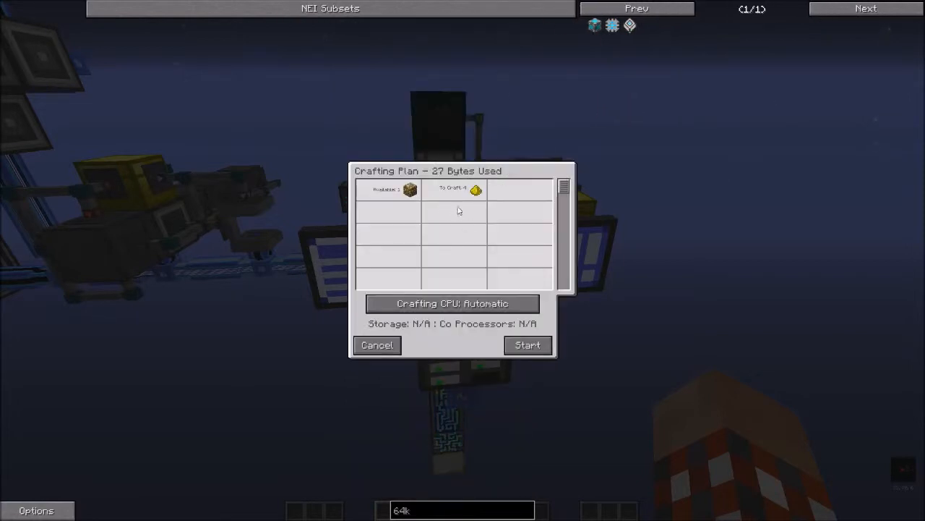
mouse_move(476, 190)
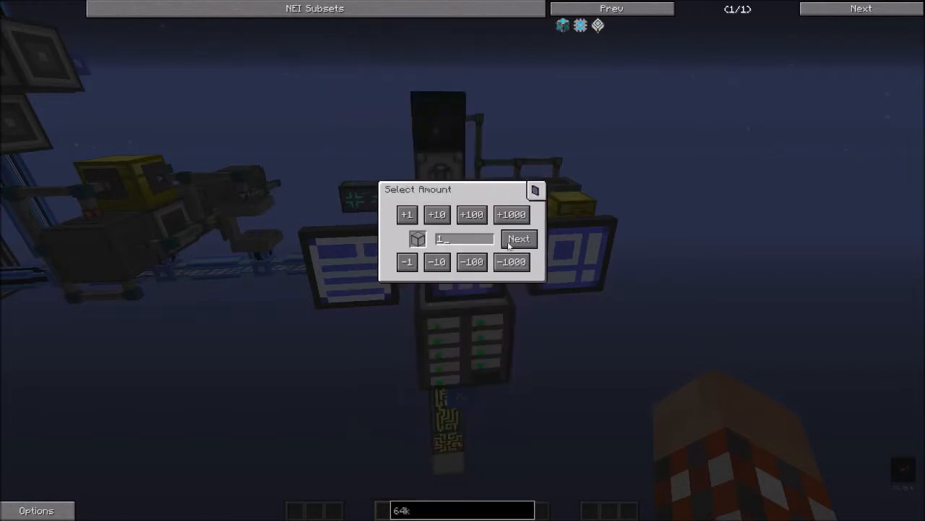
Start the small ingredient crafting job from its plan and leave the crafting terminal.
click(517, 239)
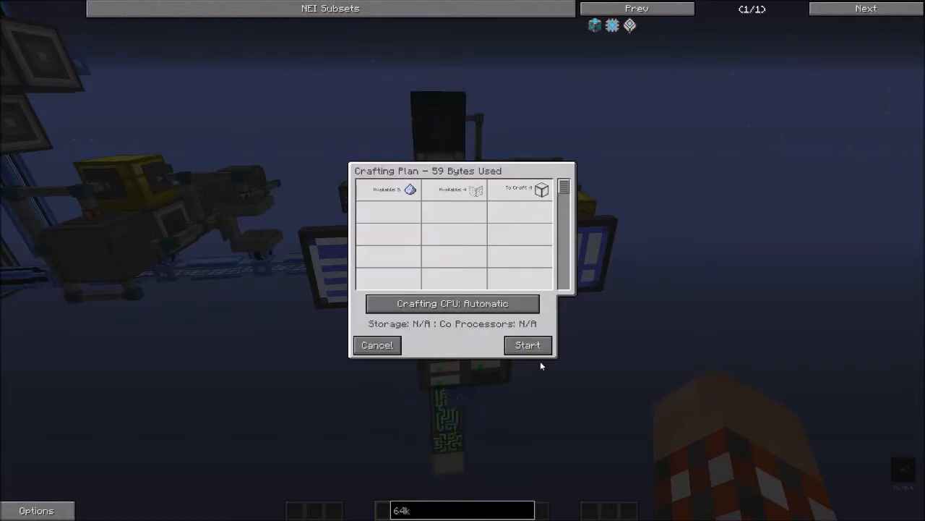
click(376, 344)
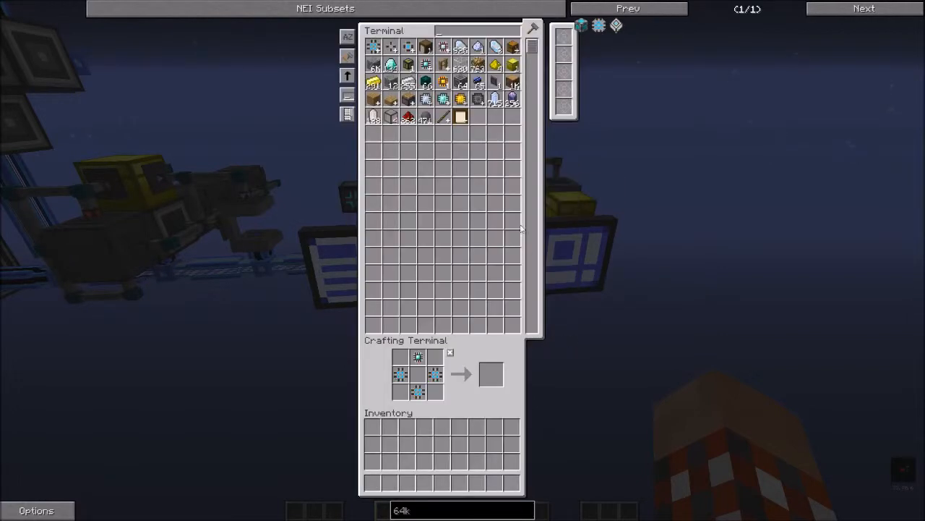
key(Escape)
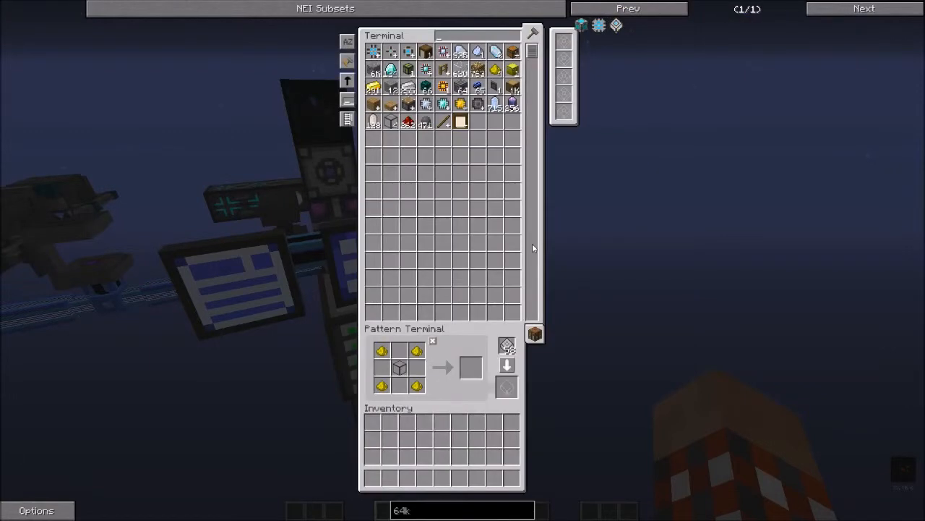
Look up the storage component recipe in NEI, encode its pattern, and leave the pattern terminal.
key(Escape)
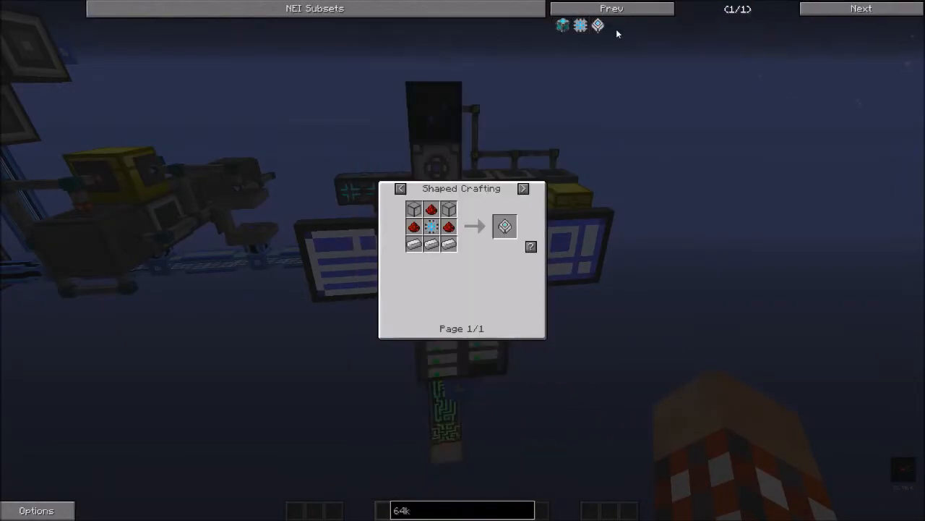
key(Escape)
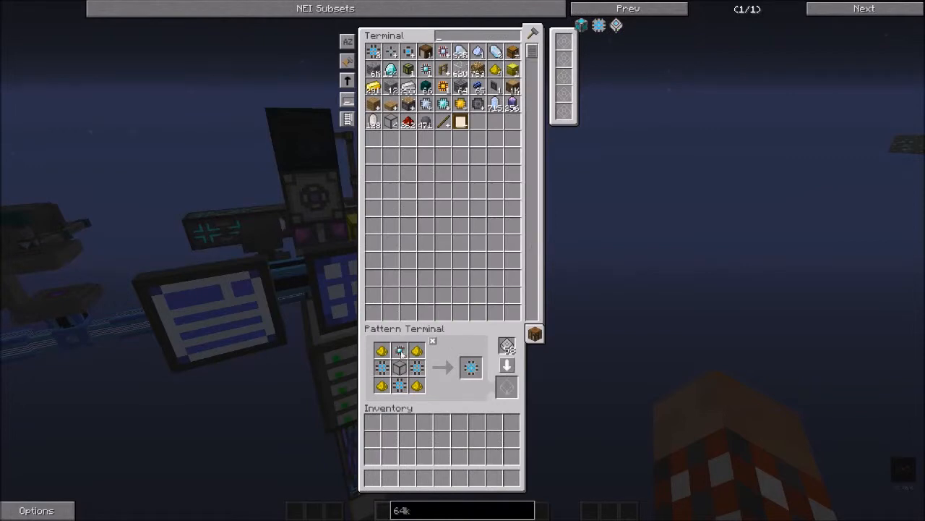
mouse_move(506, 387)
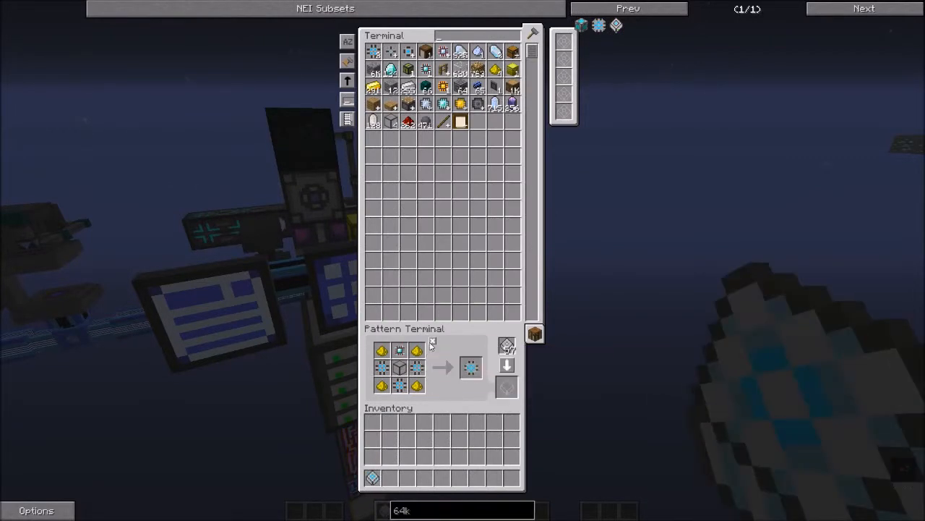
key(Escape)
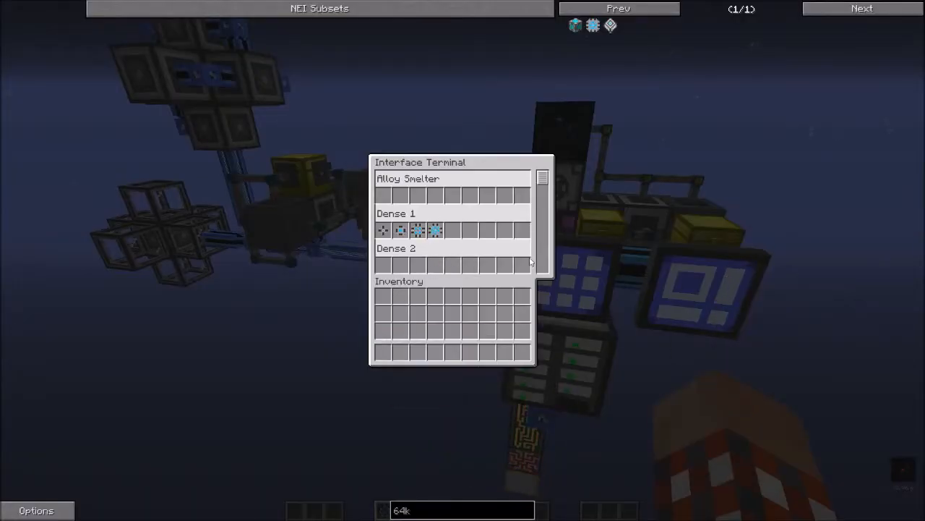
Leave the interface terminal and start the 579-byte crafting job.
key(Escape)
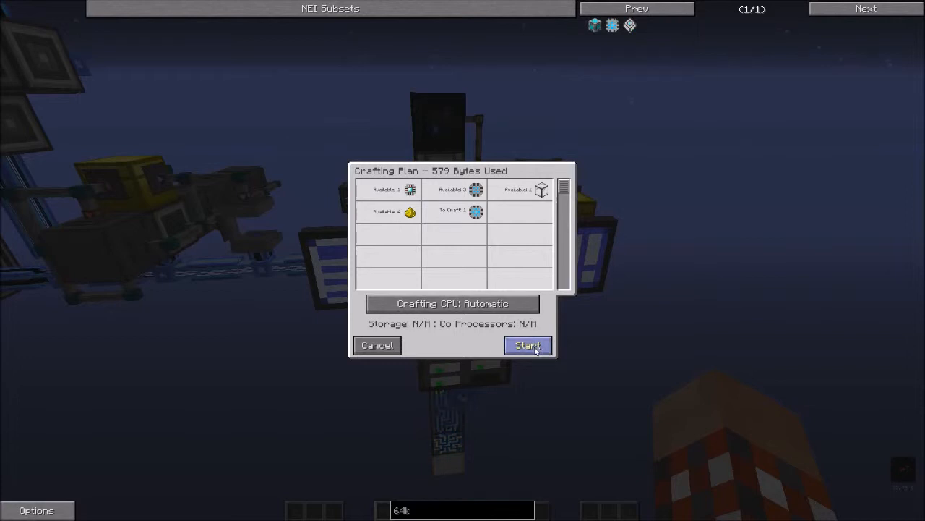
click(527, 344)
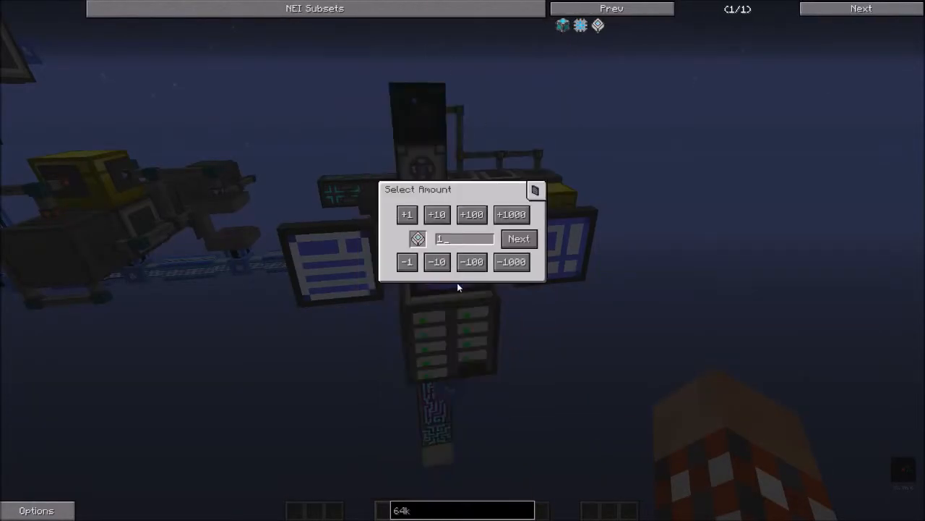
Raise the requested craft amount from 1 to 2.
click(518, 238)
text(2)
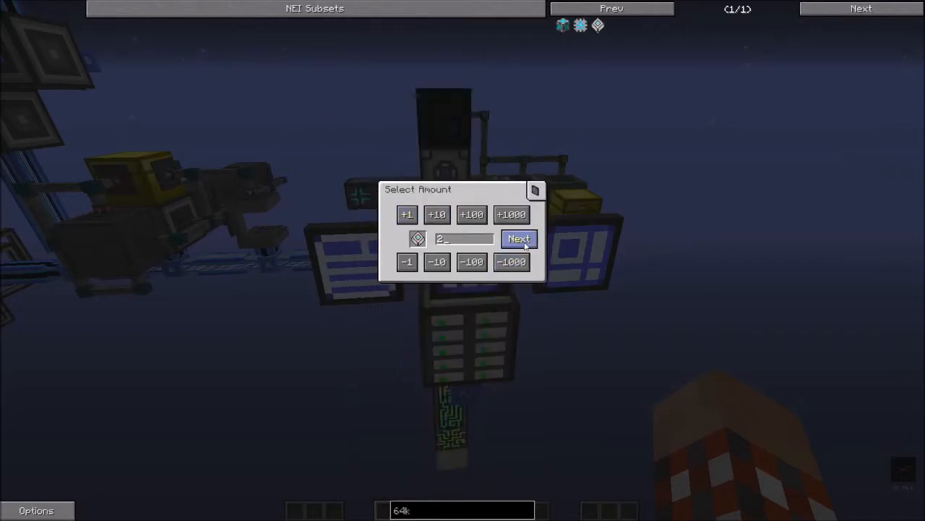
Continue to the 2,276-byte crafting plan for two items, revealing 114 missing Redstone.
click(517, 239)
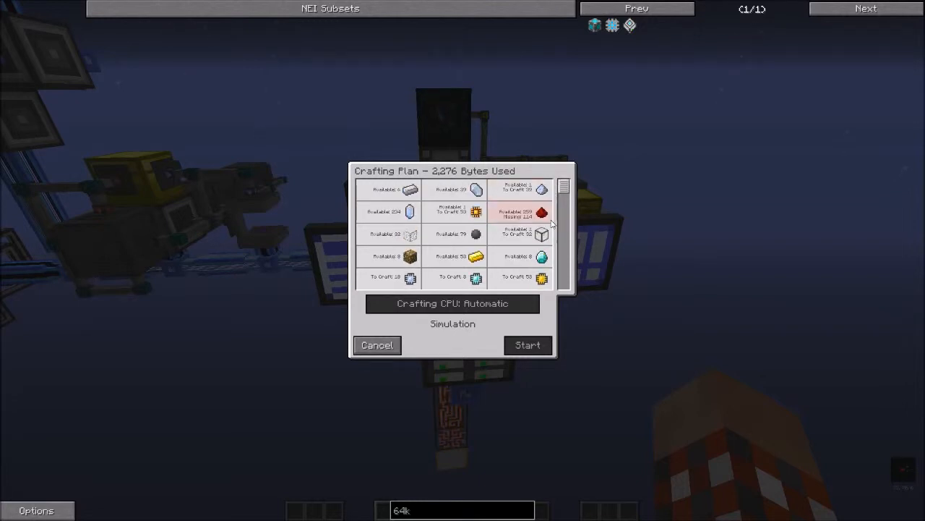
mouse_move(474, 211)
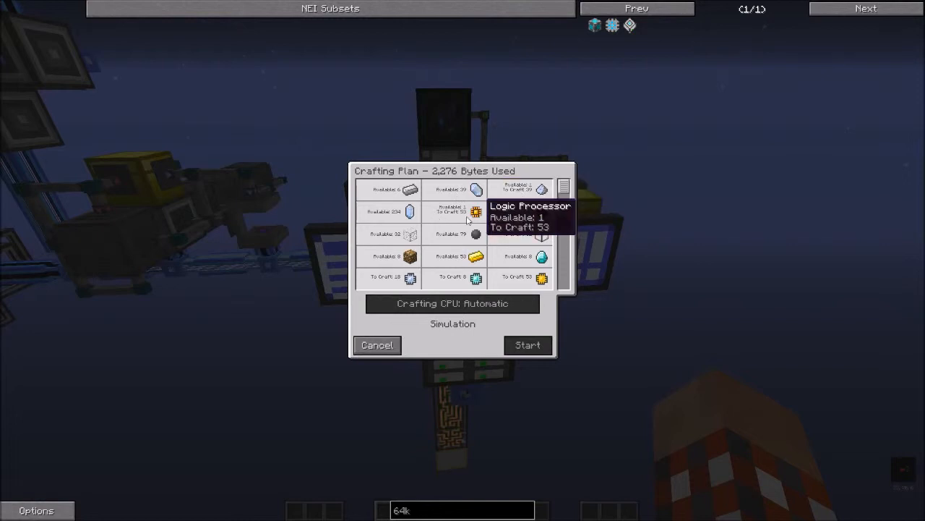
mouse_move(541, 211)
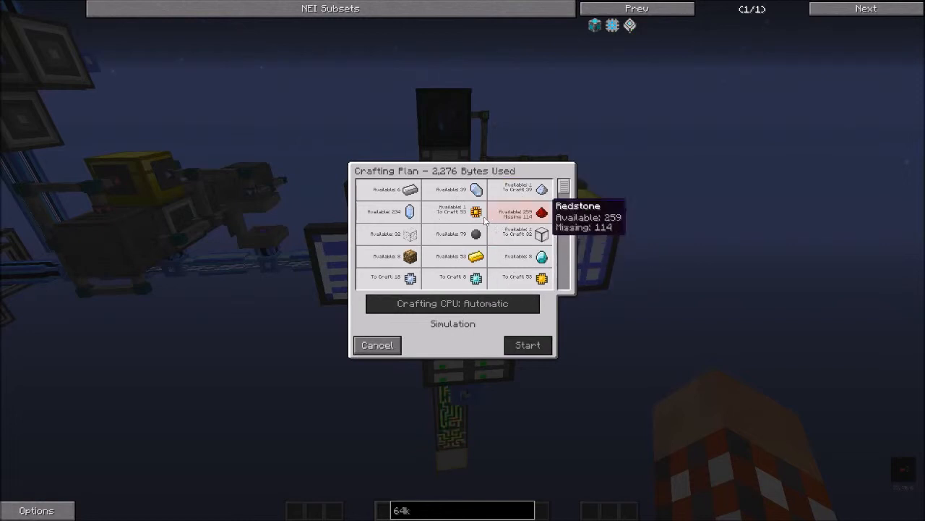
mouse_move(519, 235)
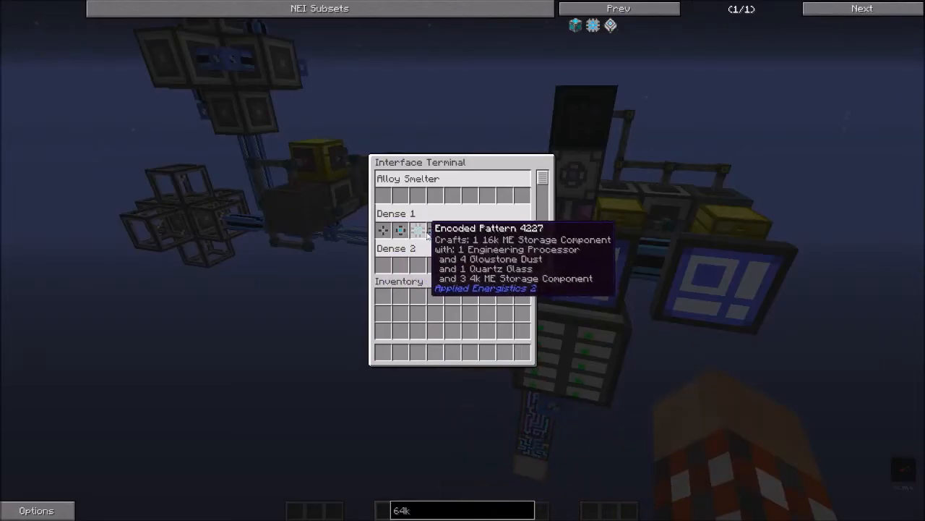
Scroll the interface terminal, then close all terminals to view the AE2 network build.
scroll(down, 3)
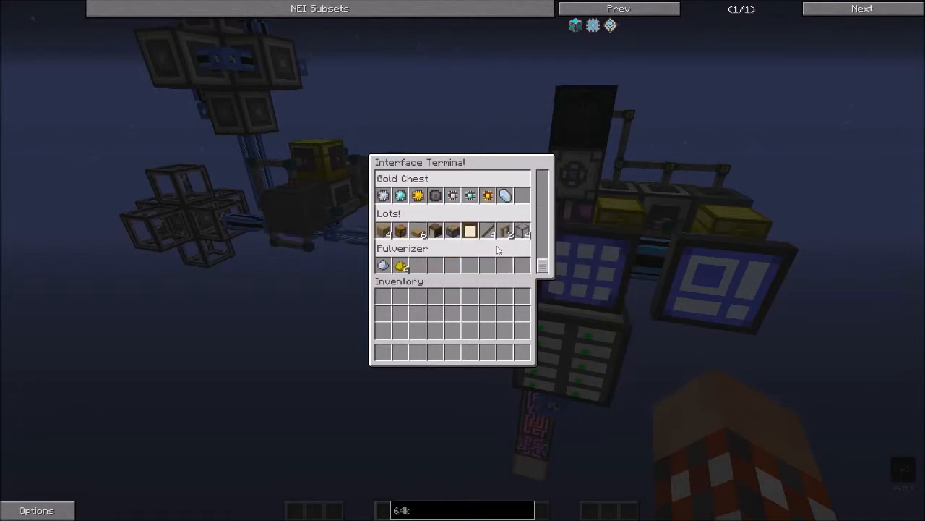
key(Escape)
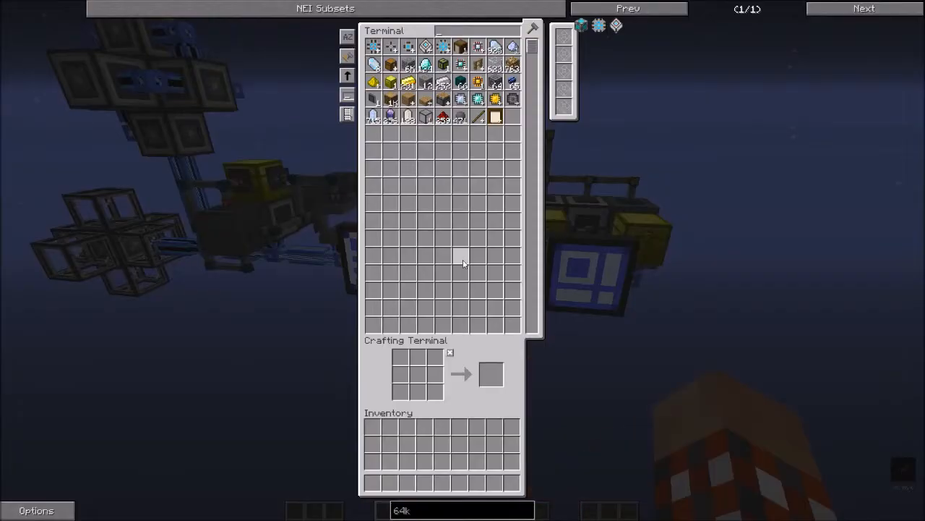
mouse_move(472, 257)
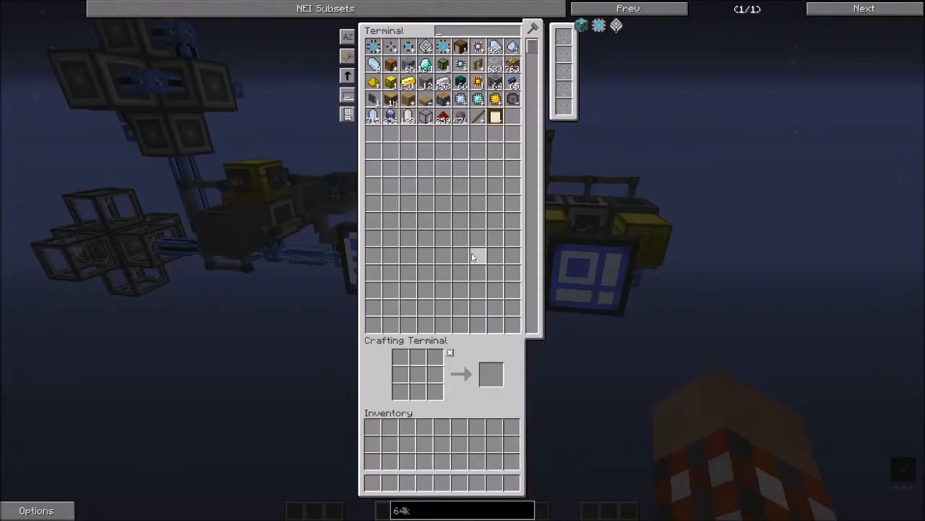
key(Escape)
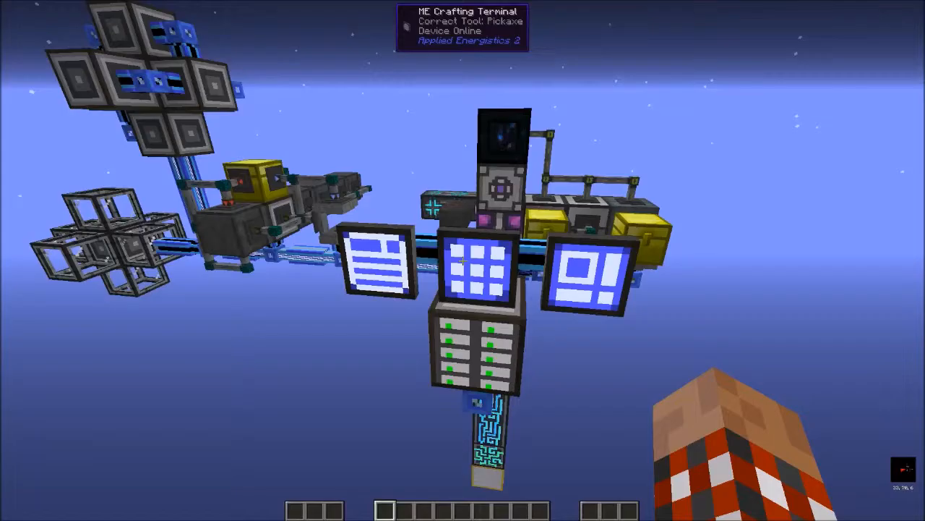